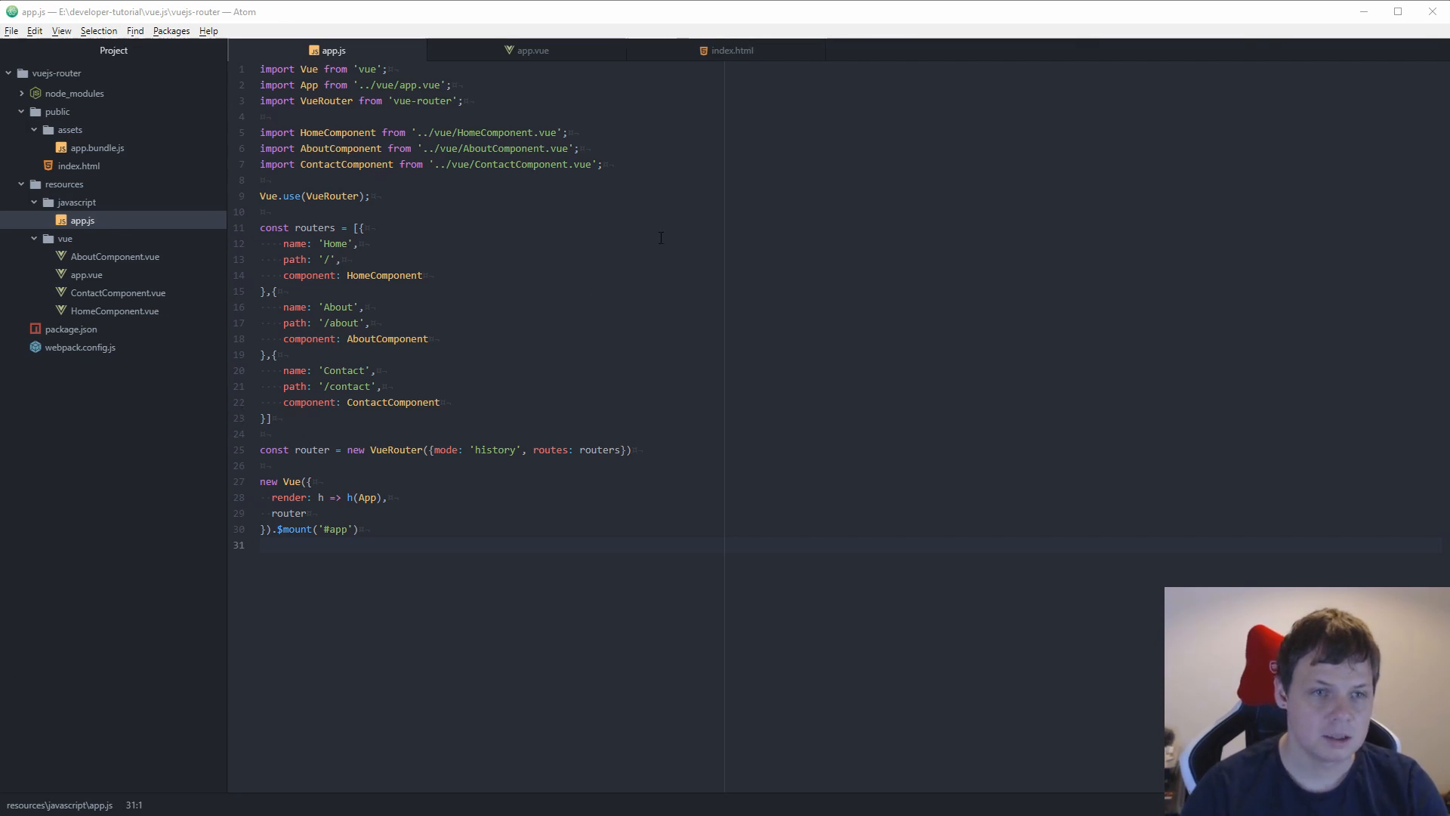
Step: Begin a children: [{ array with a name key after the Contact route's component line
click(359, 243)
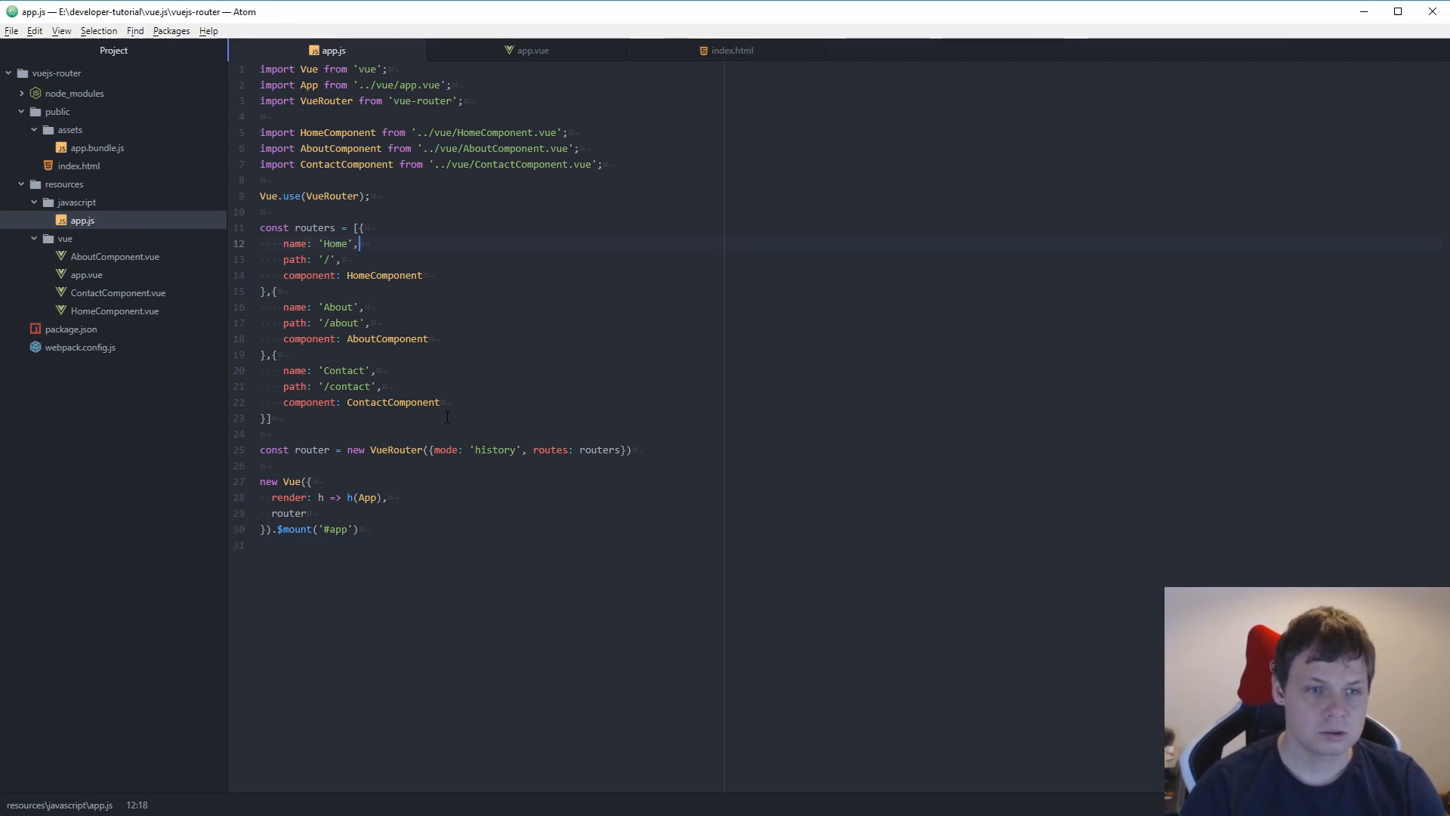
key(enter)
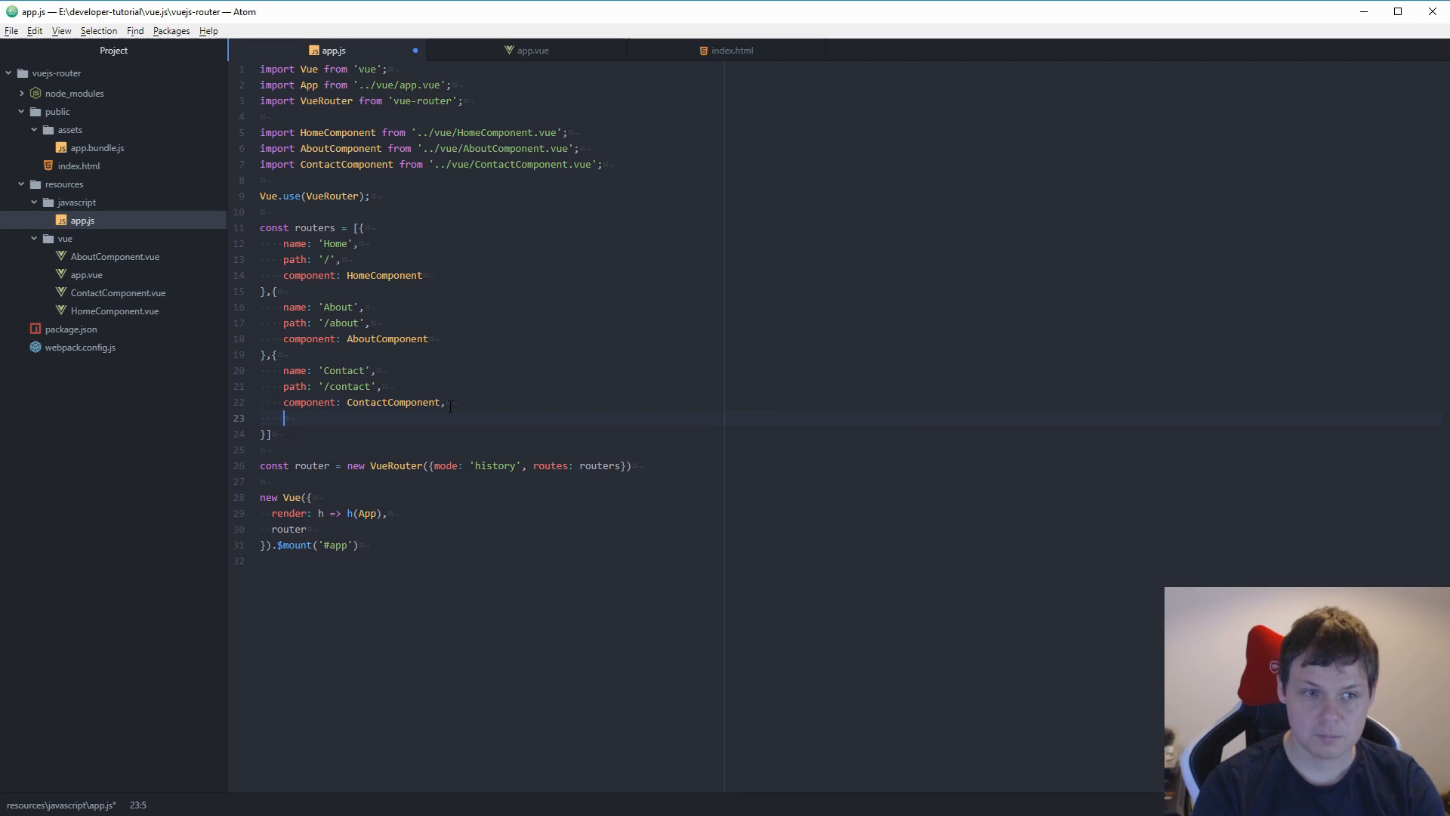
text(child)
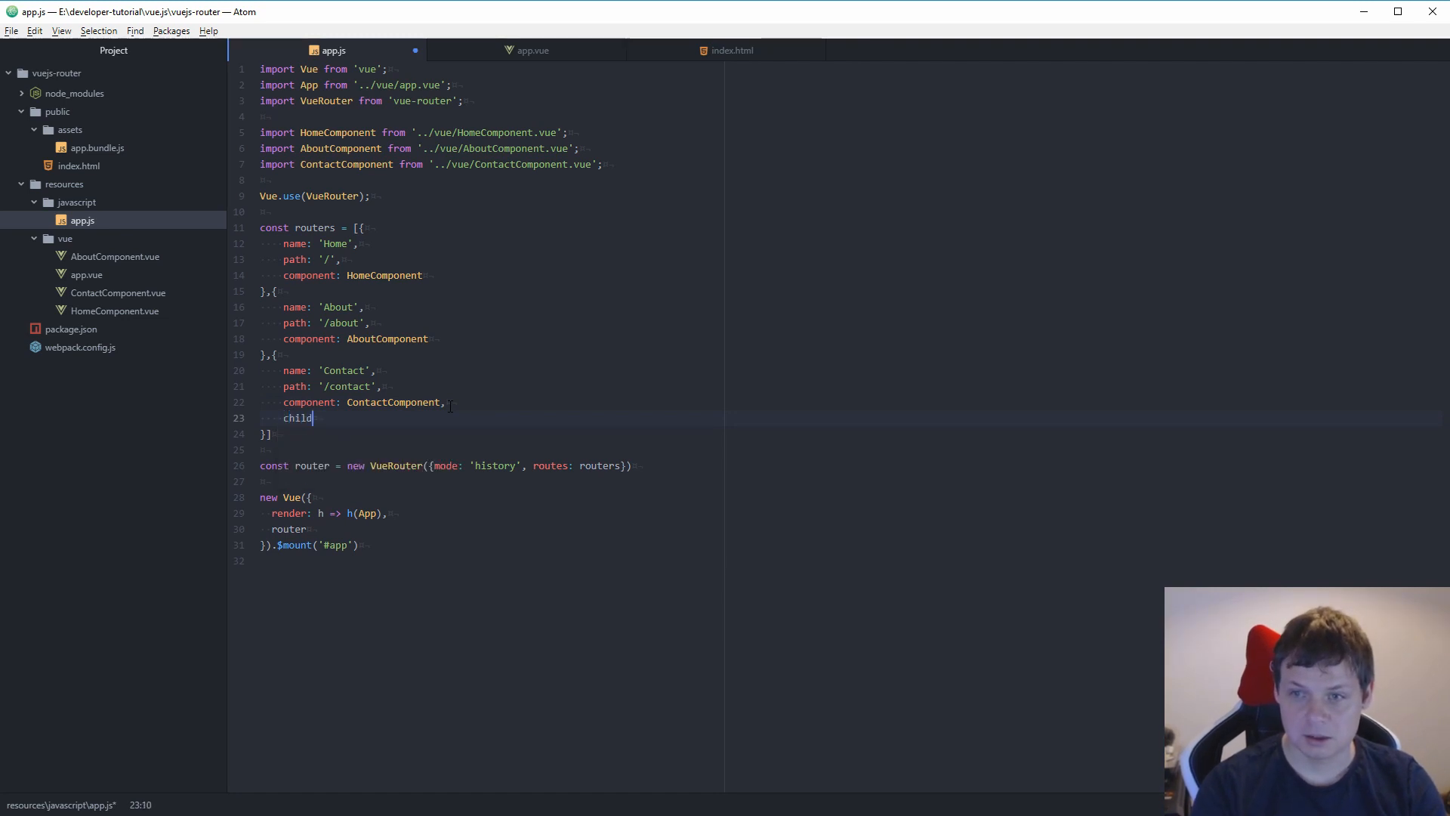
text(ren:)
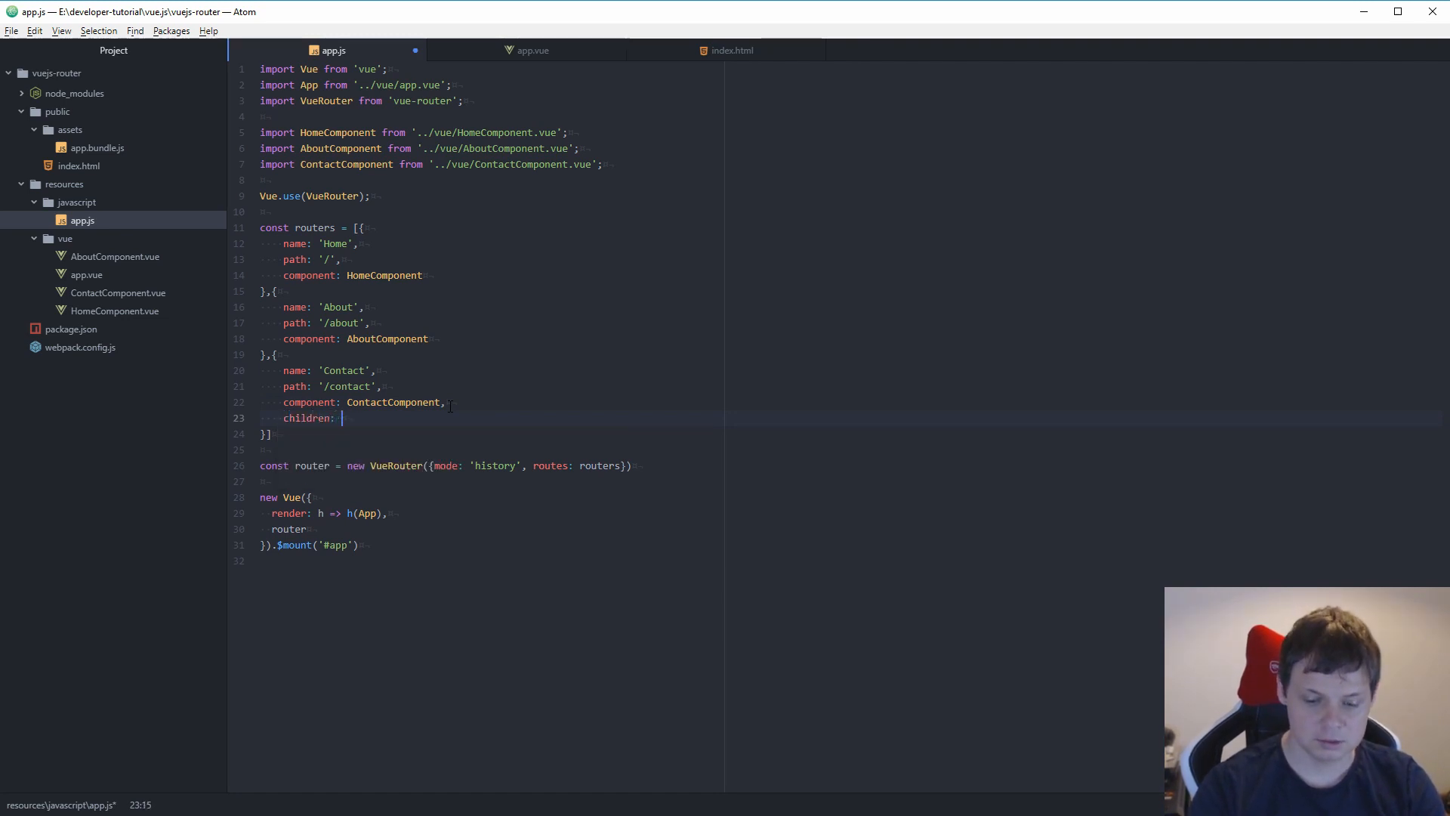
text([{)
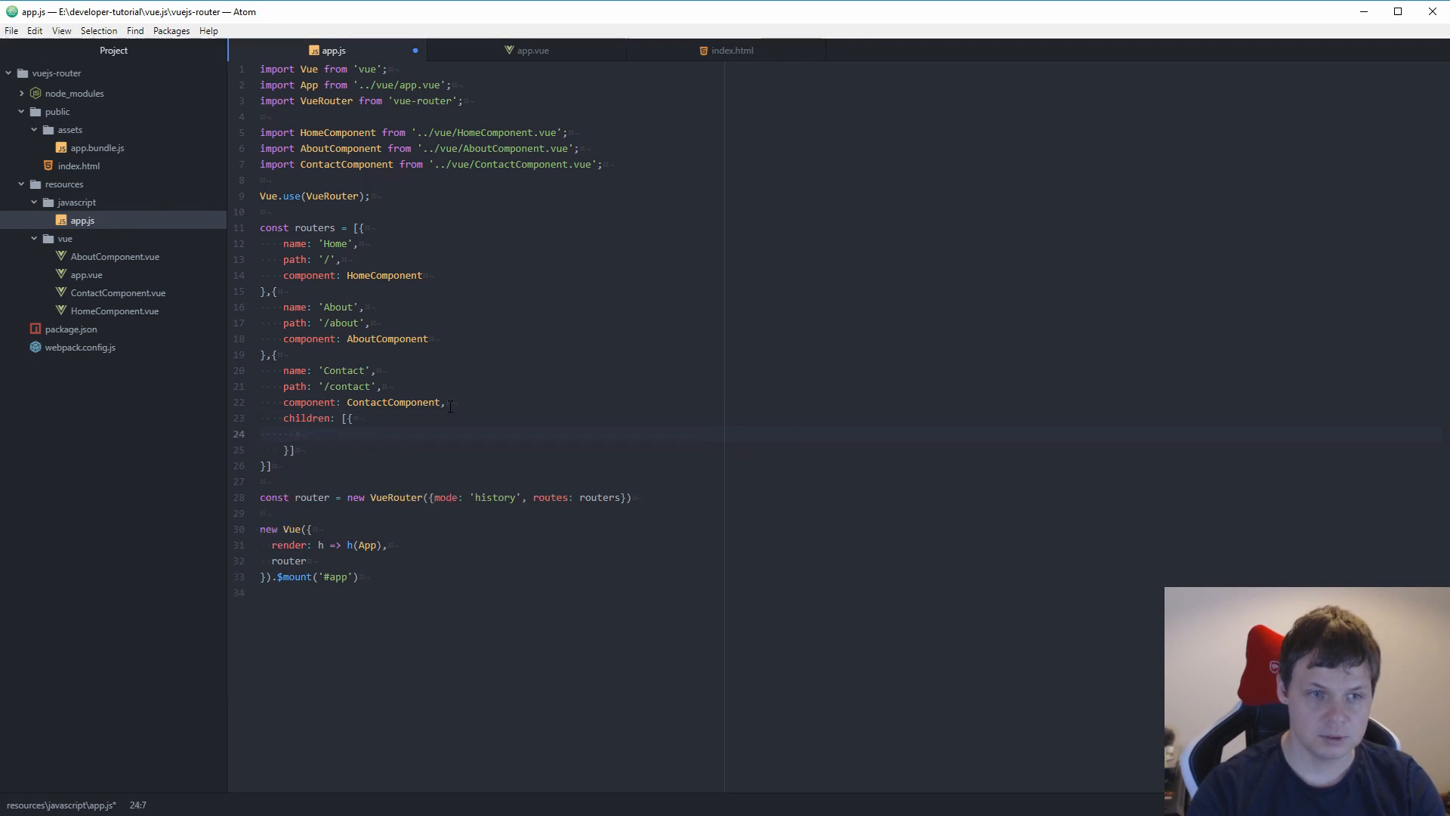
text(name)
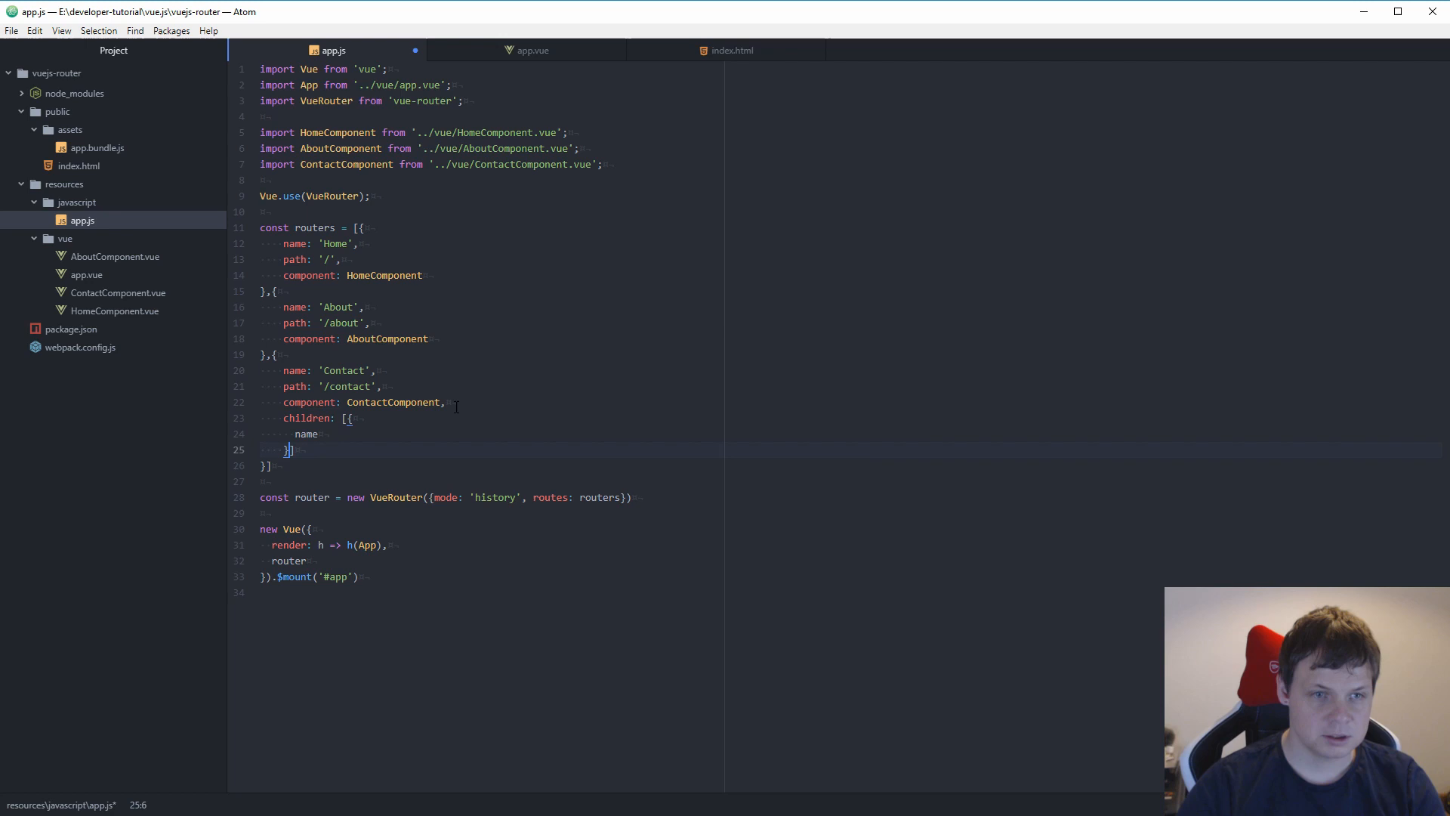
Step: Place the children array under About with child name 'AboutMe', path 'me' and a component key
click(319, 434)
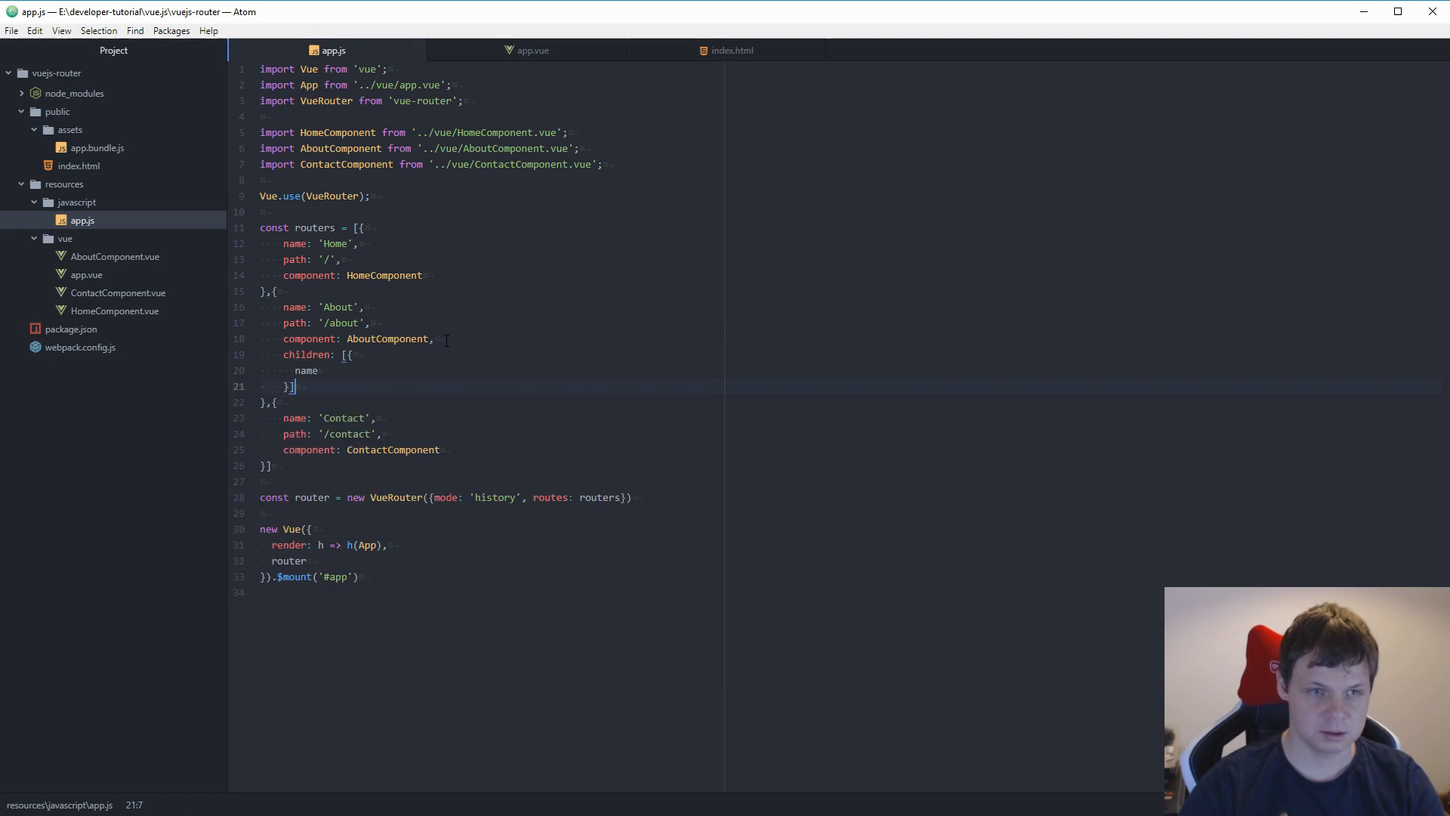
text(: ')
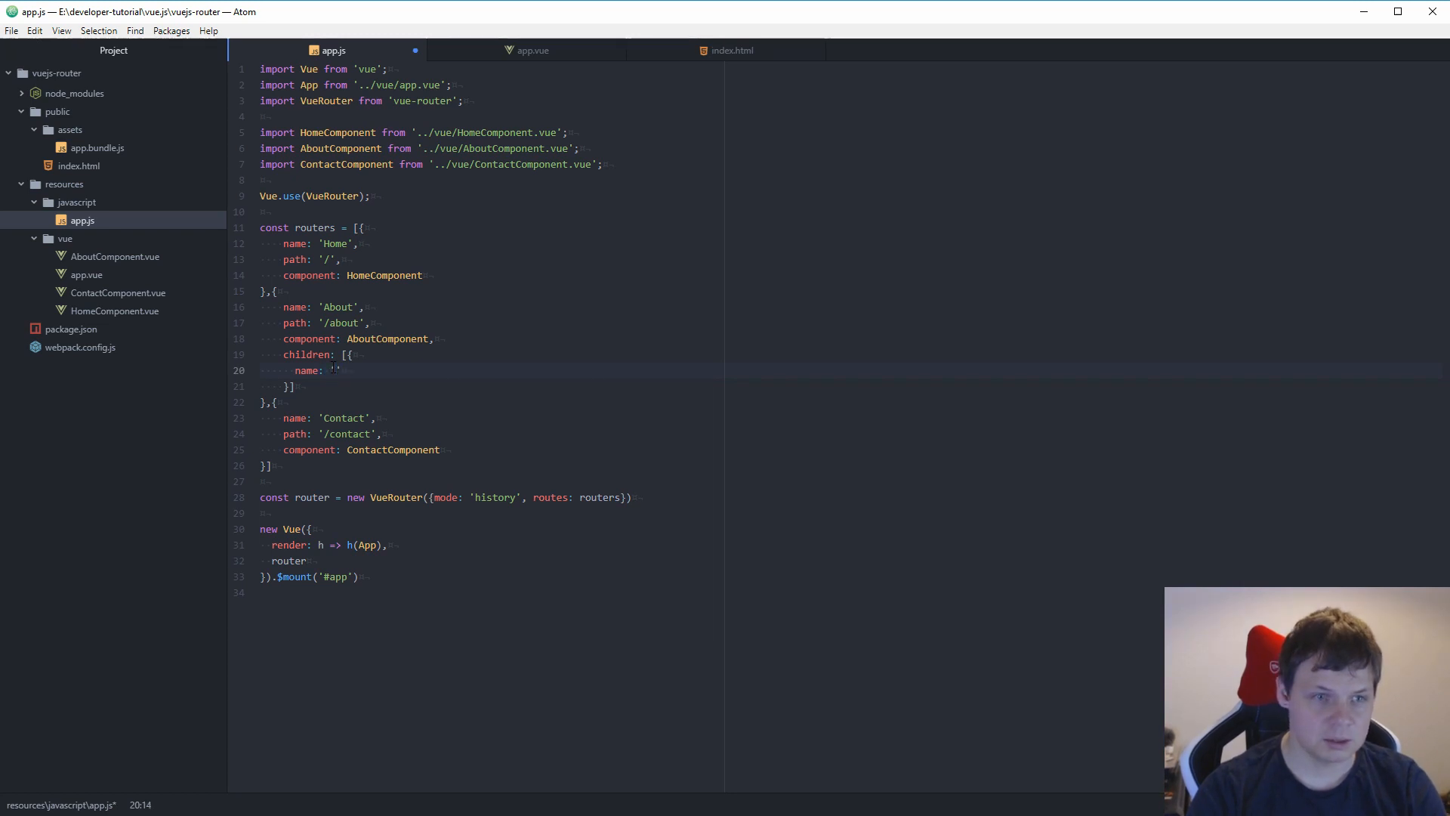
text(AboutME)
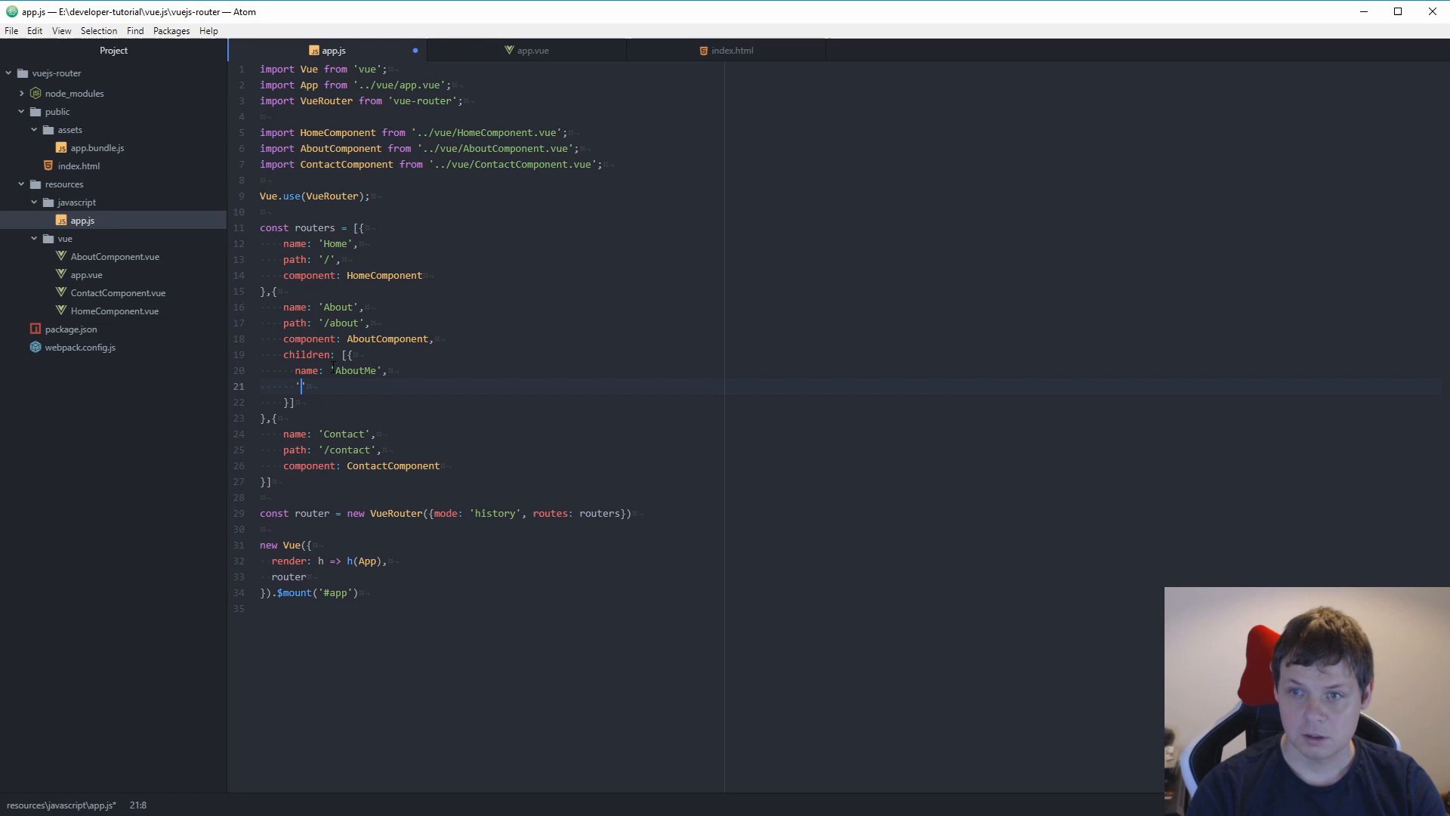
text(path:)
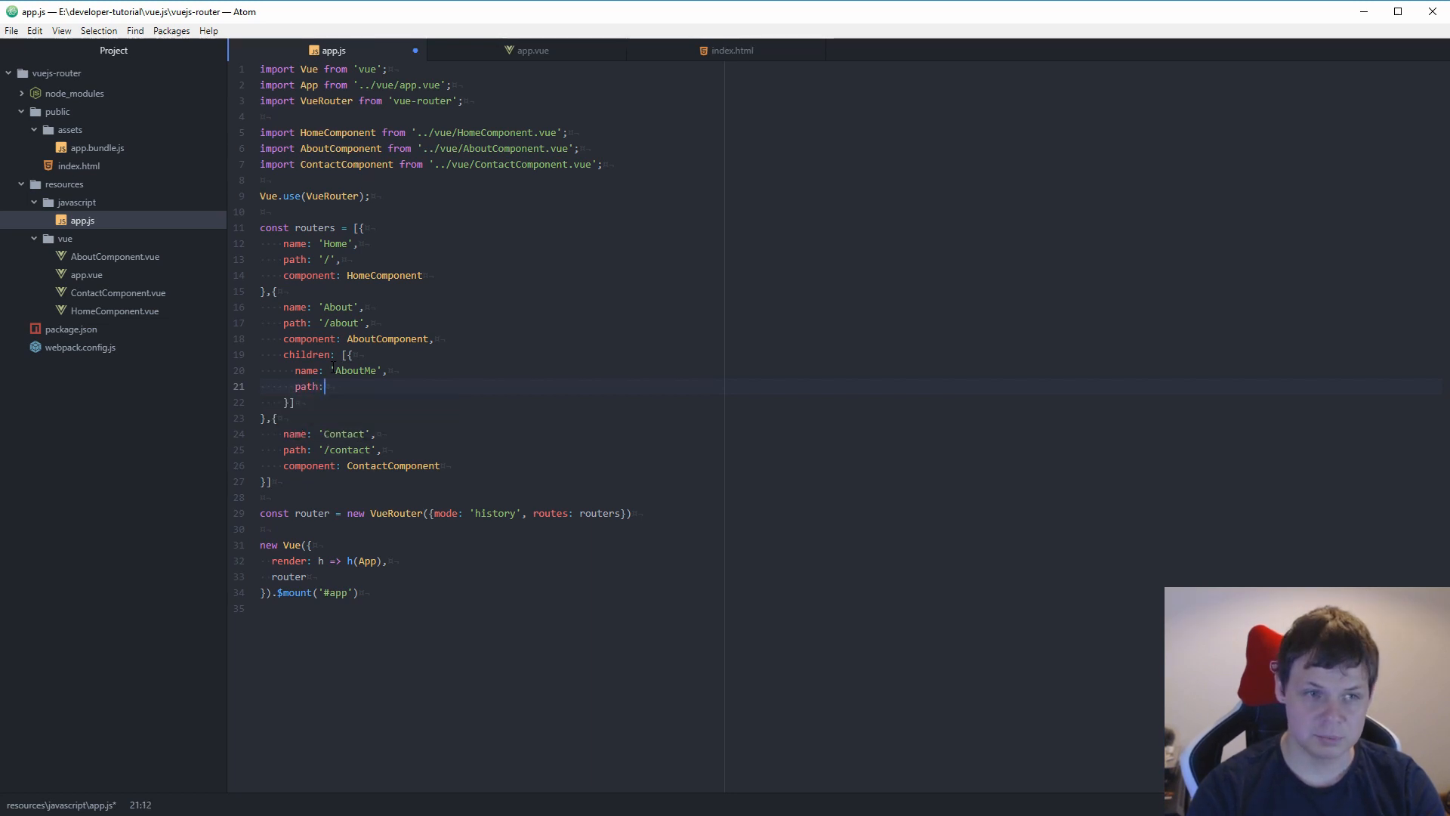
text('me',)
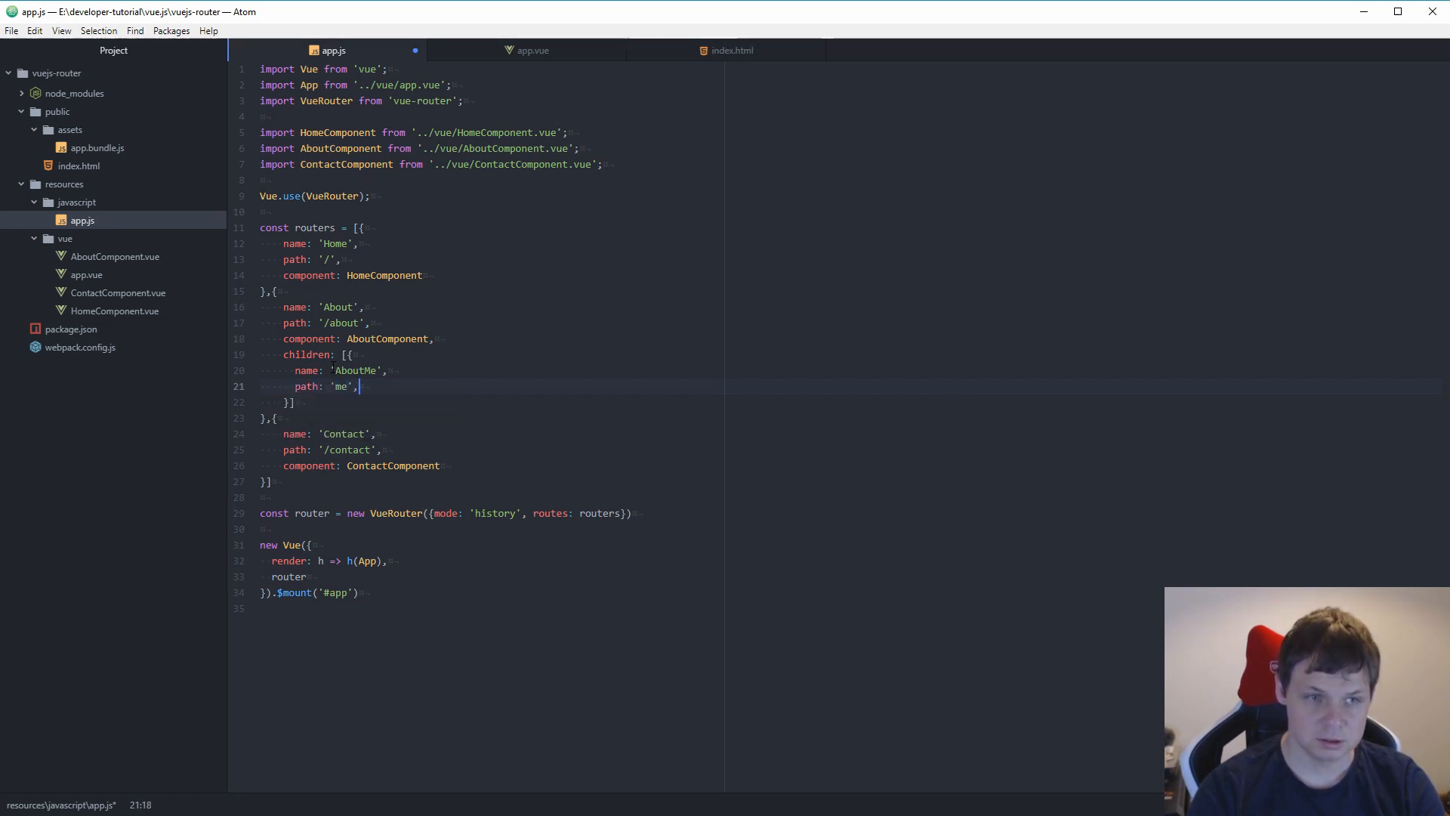
text(component:)
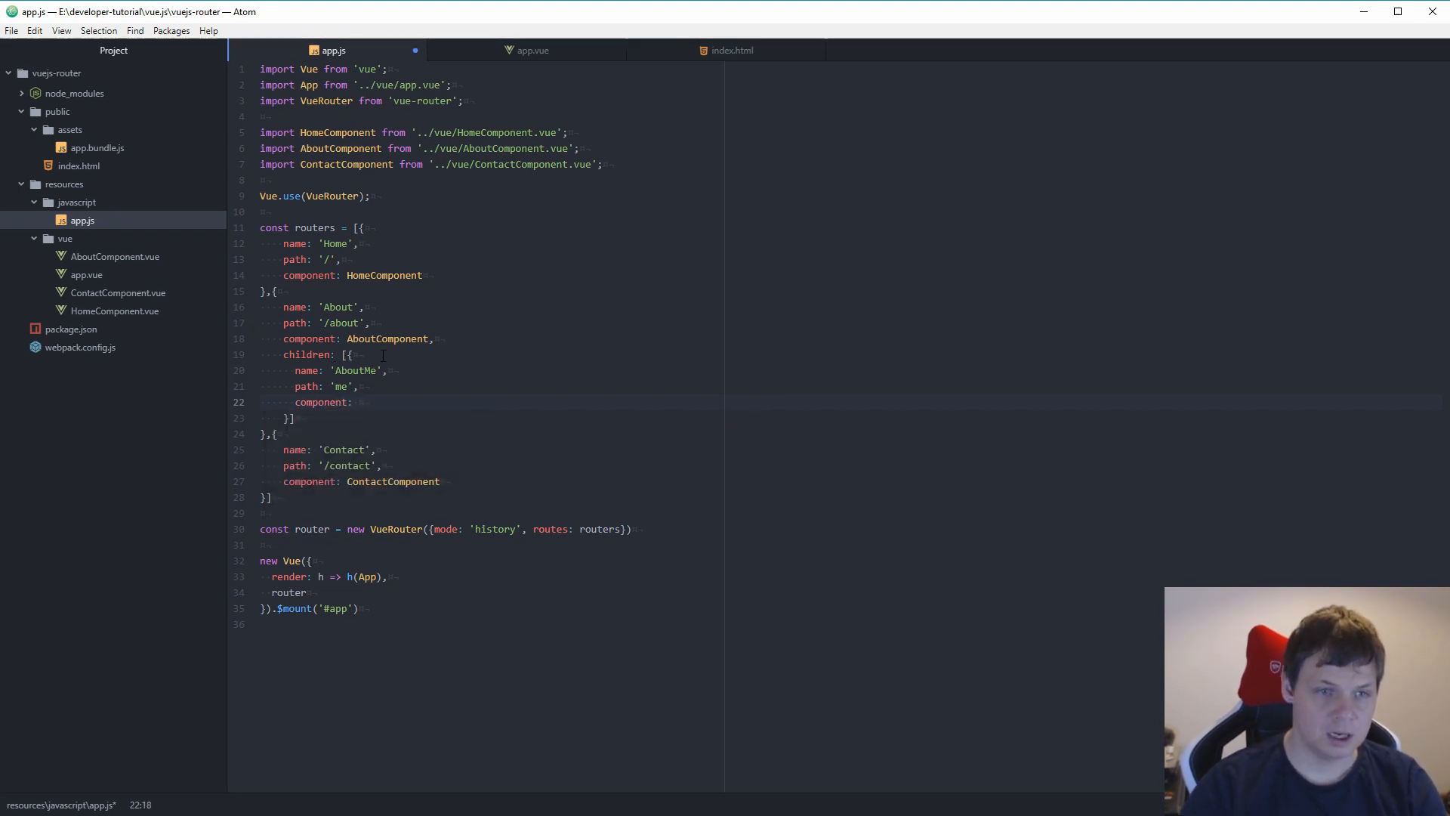
text(ContactComponent)
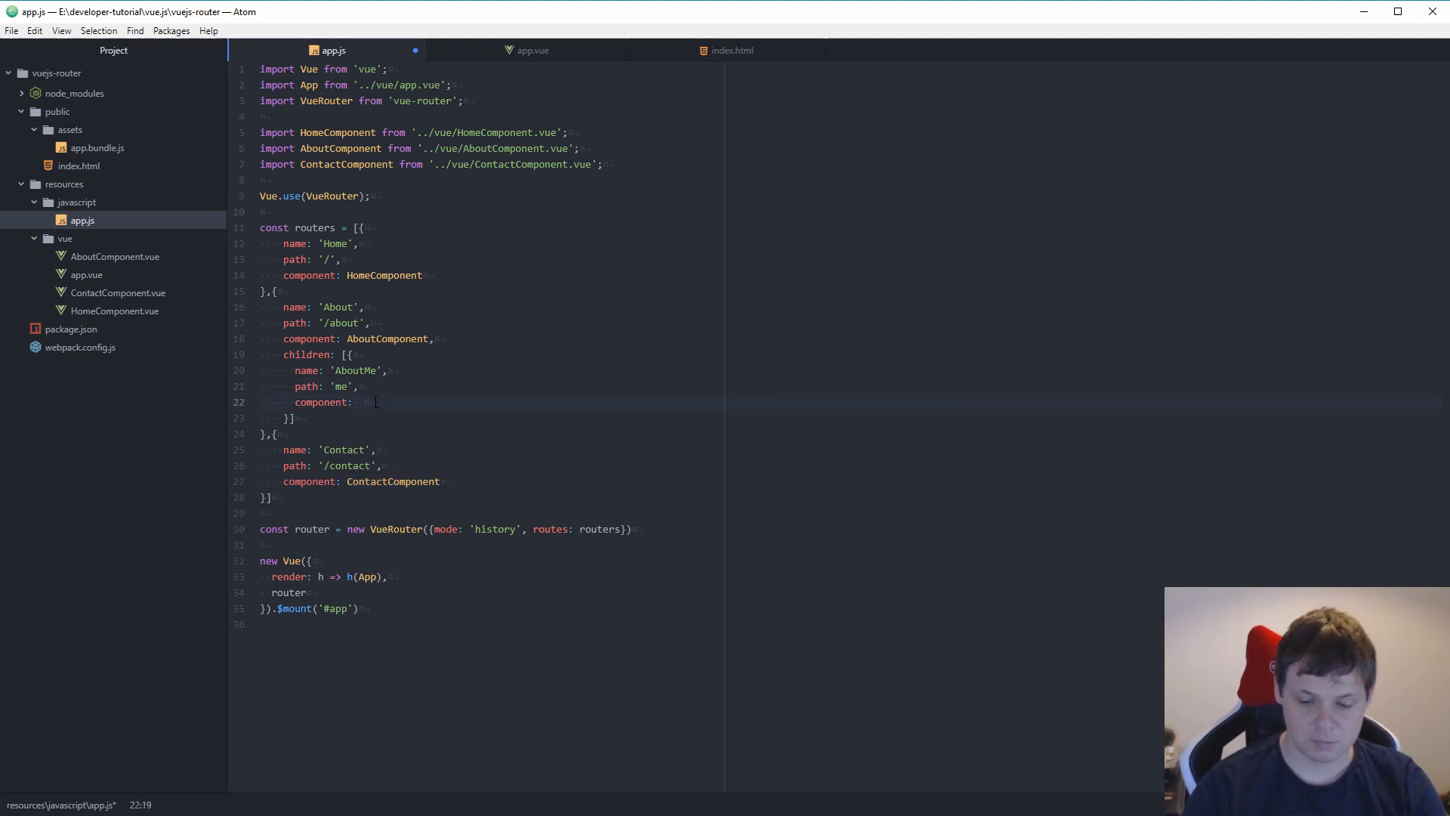
Step: Complete AboutMeComponent and add a dog child route rendering AboutDogComponent
text(omponent)
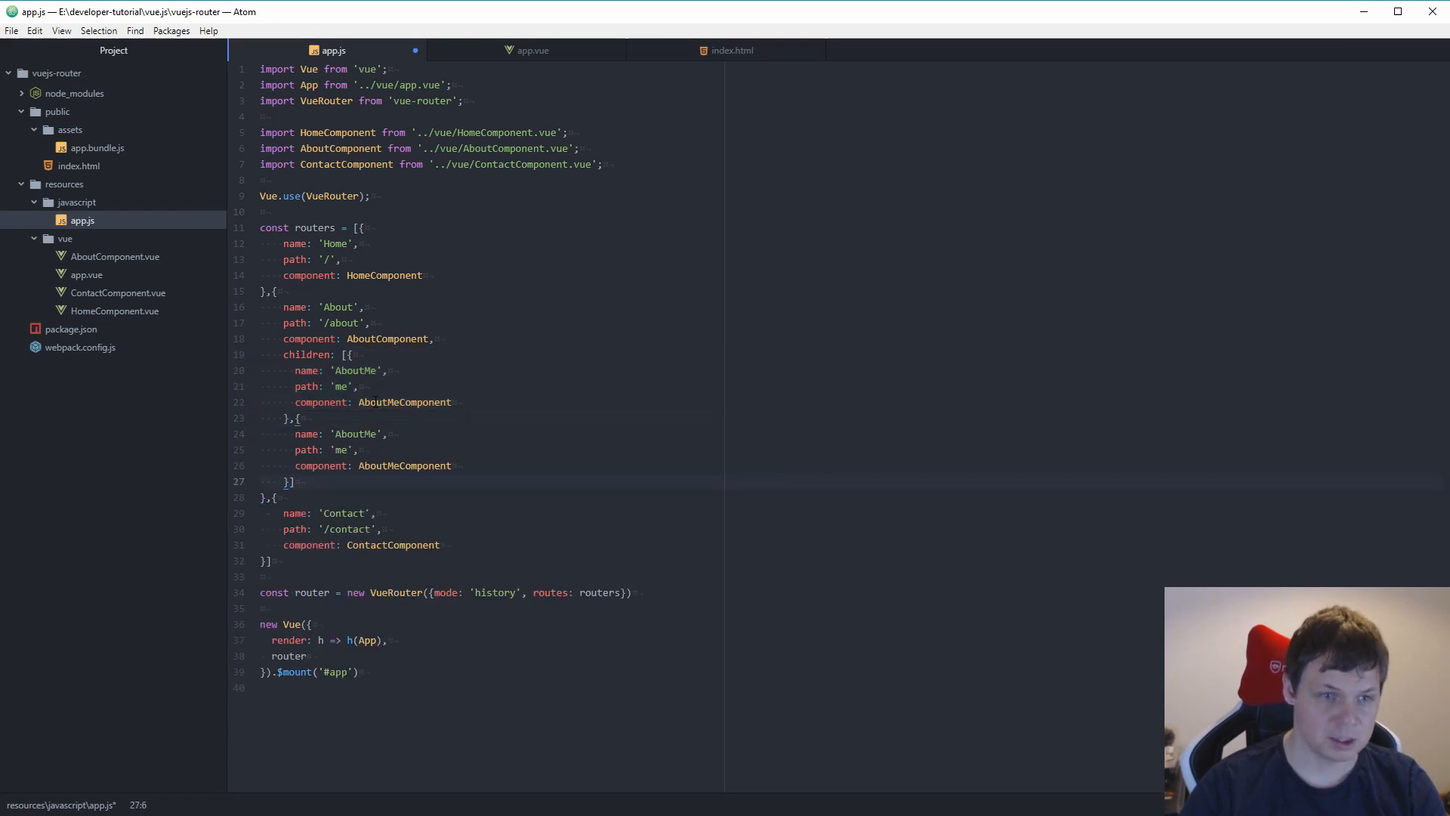
text(AboutDog)
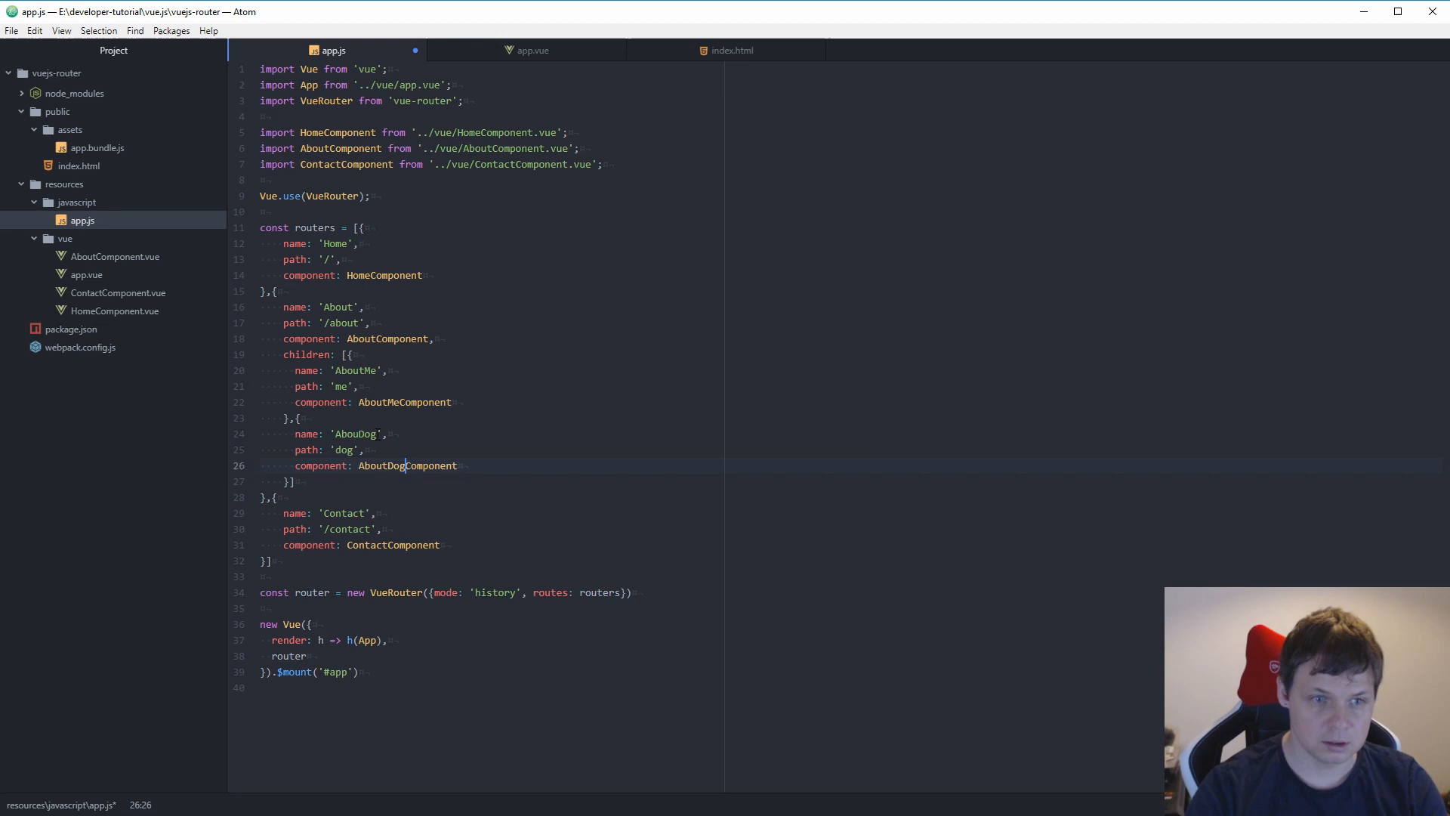
click(472, 163)
text(import AboutDogComponent from '../vue/AboutDogComponent.vue';)
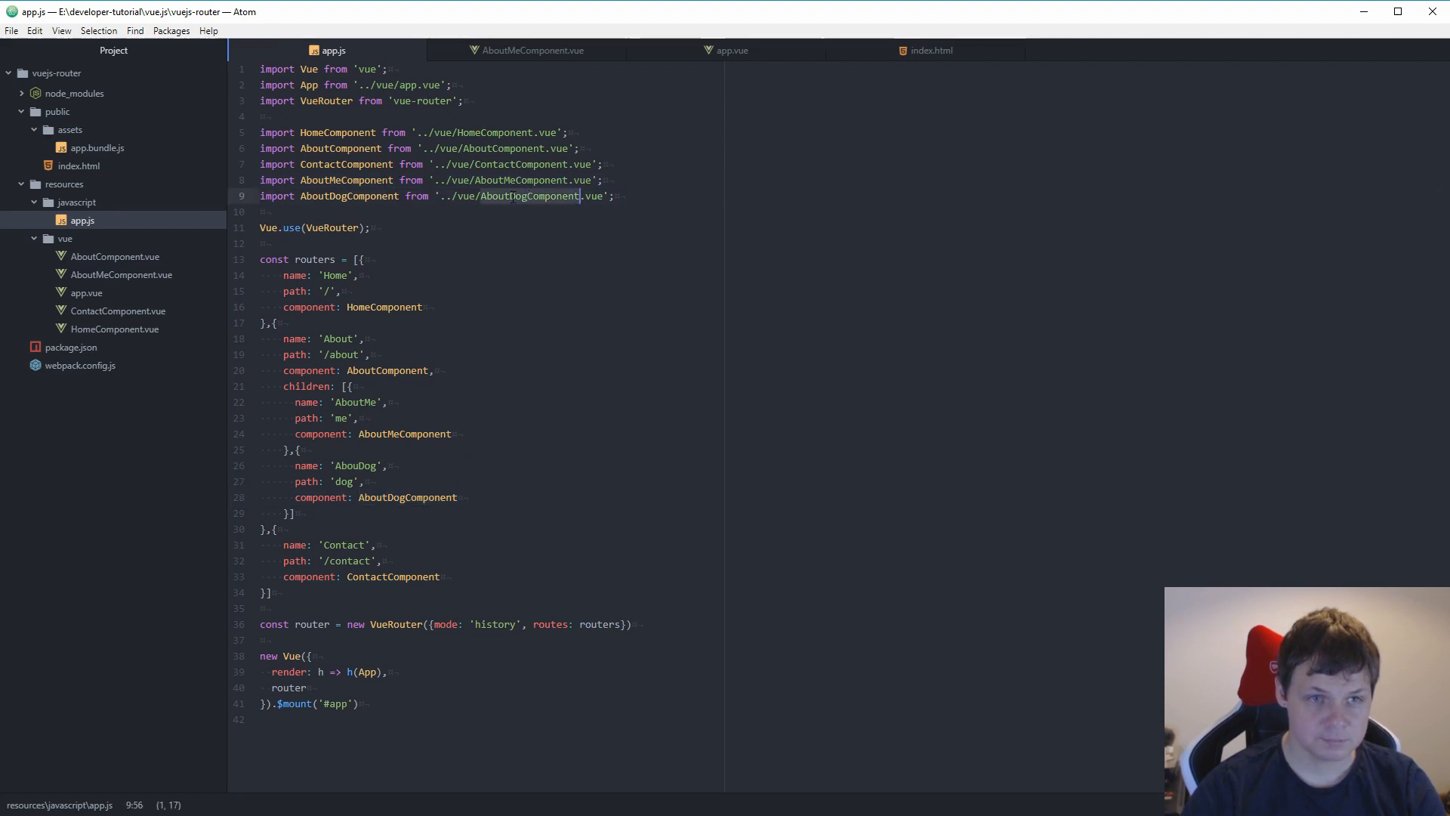
Step: Duplicate AboutComponent.vue from the tree view to create AboutDogComponent.vue
right_click(65, 237)
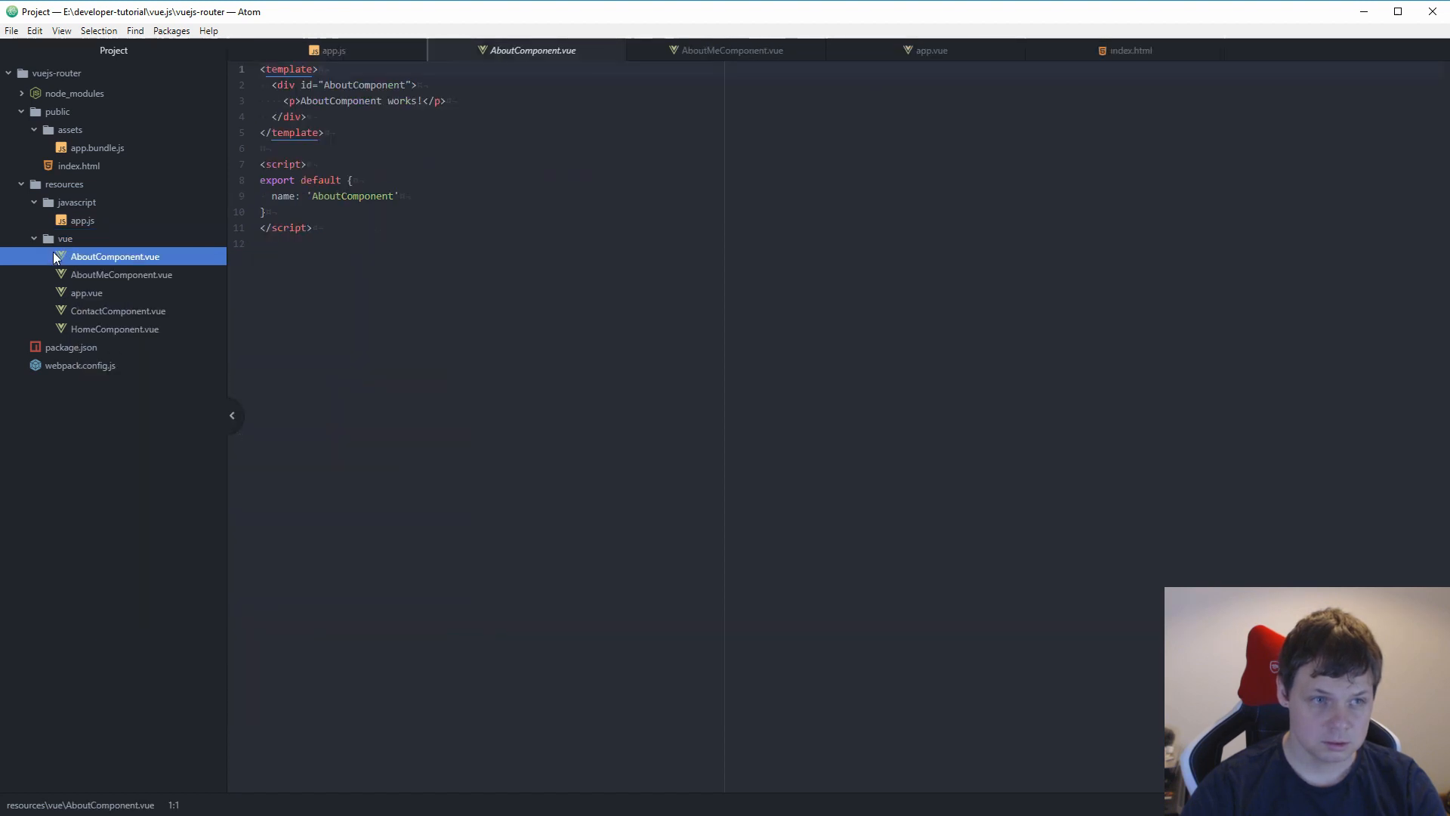
right_click(115, 256)
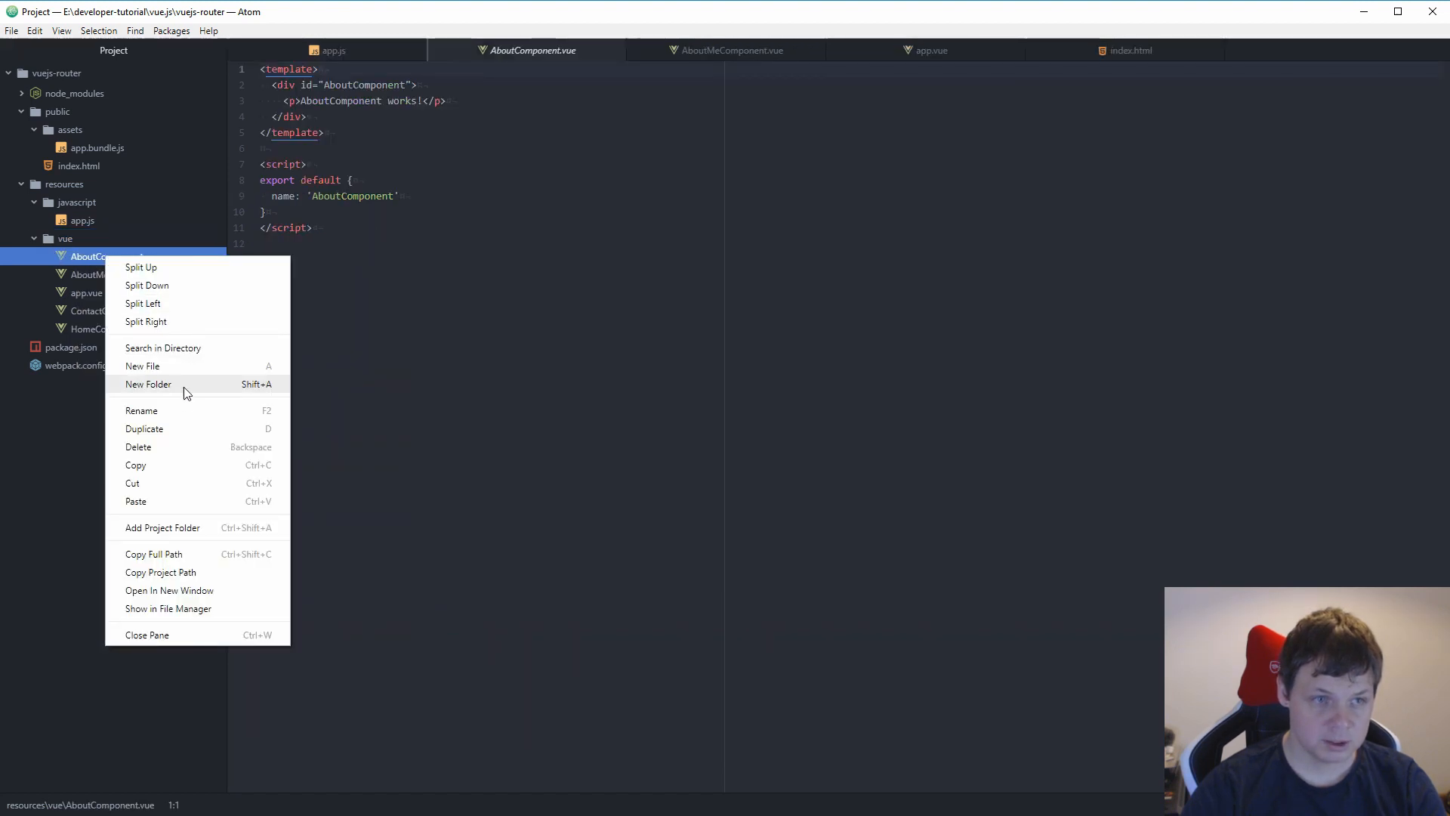
click(142, 366)
text(Dog)
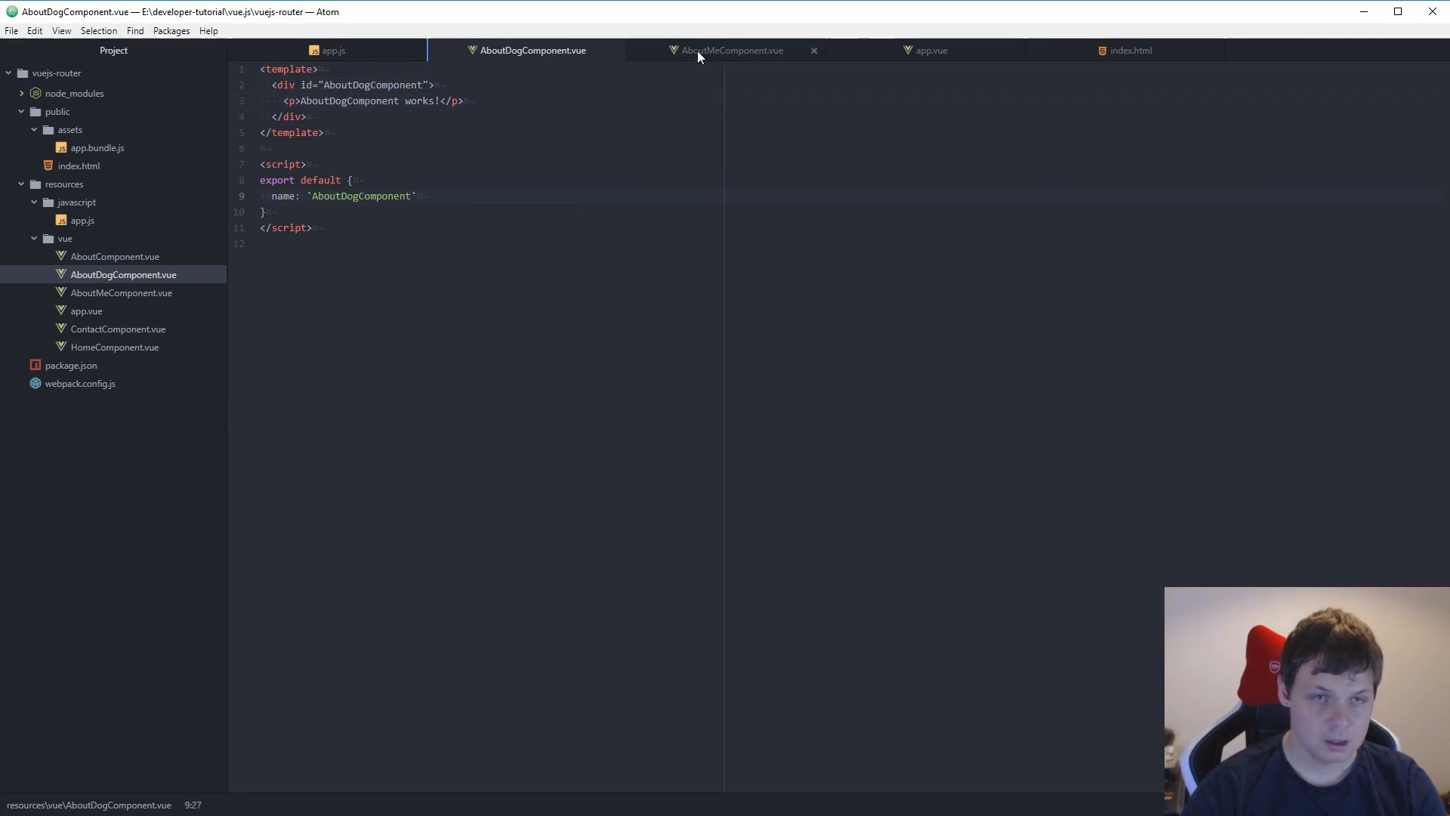
mouse_move(810, 60)
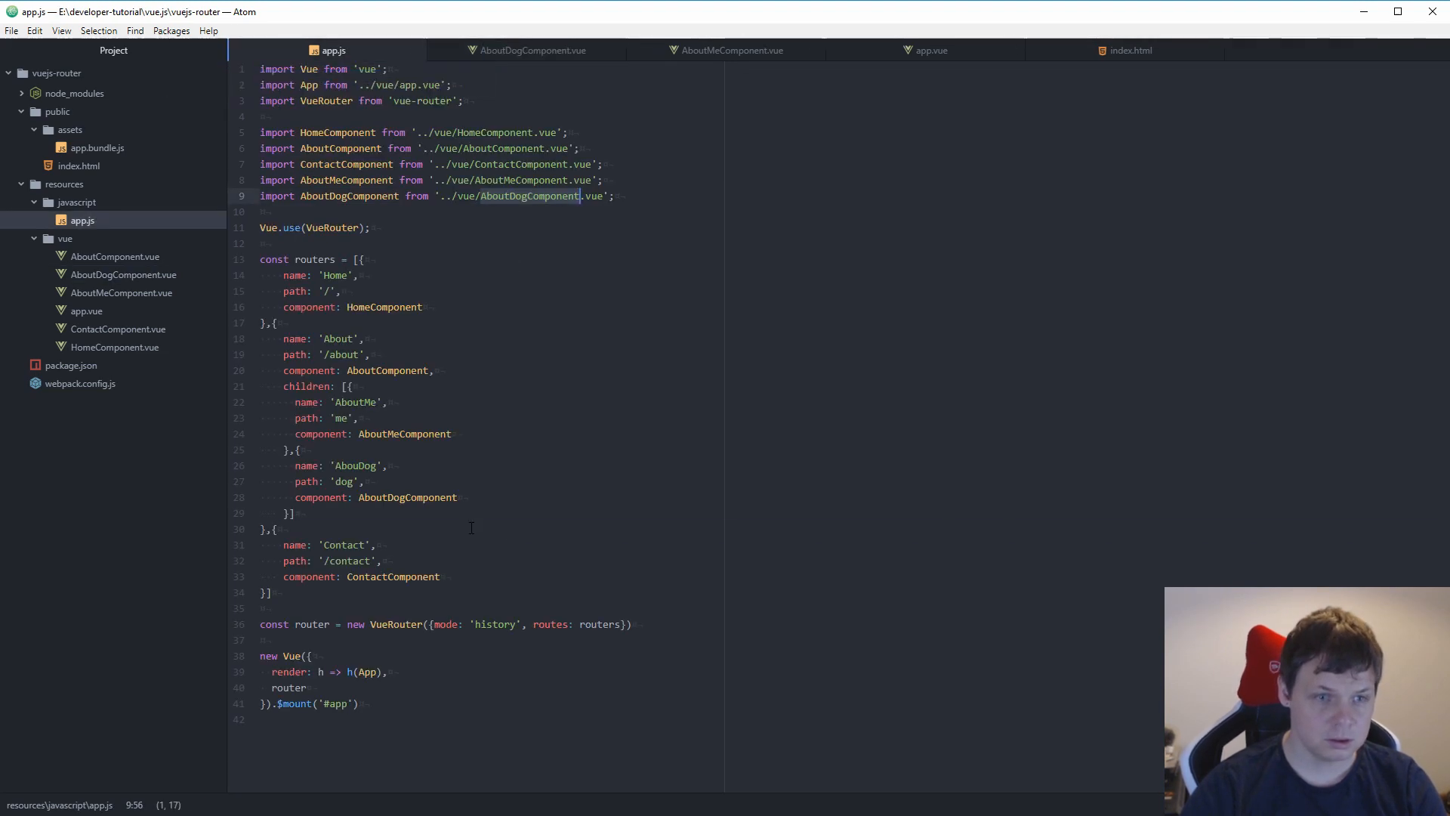
click(88, 311)
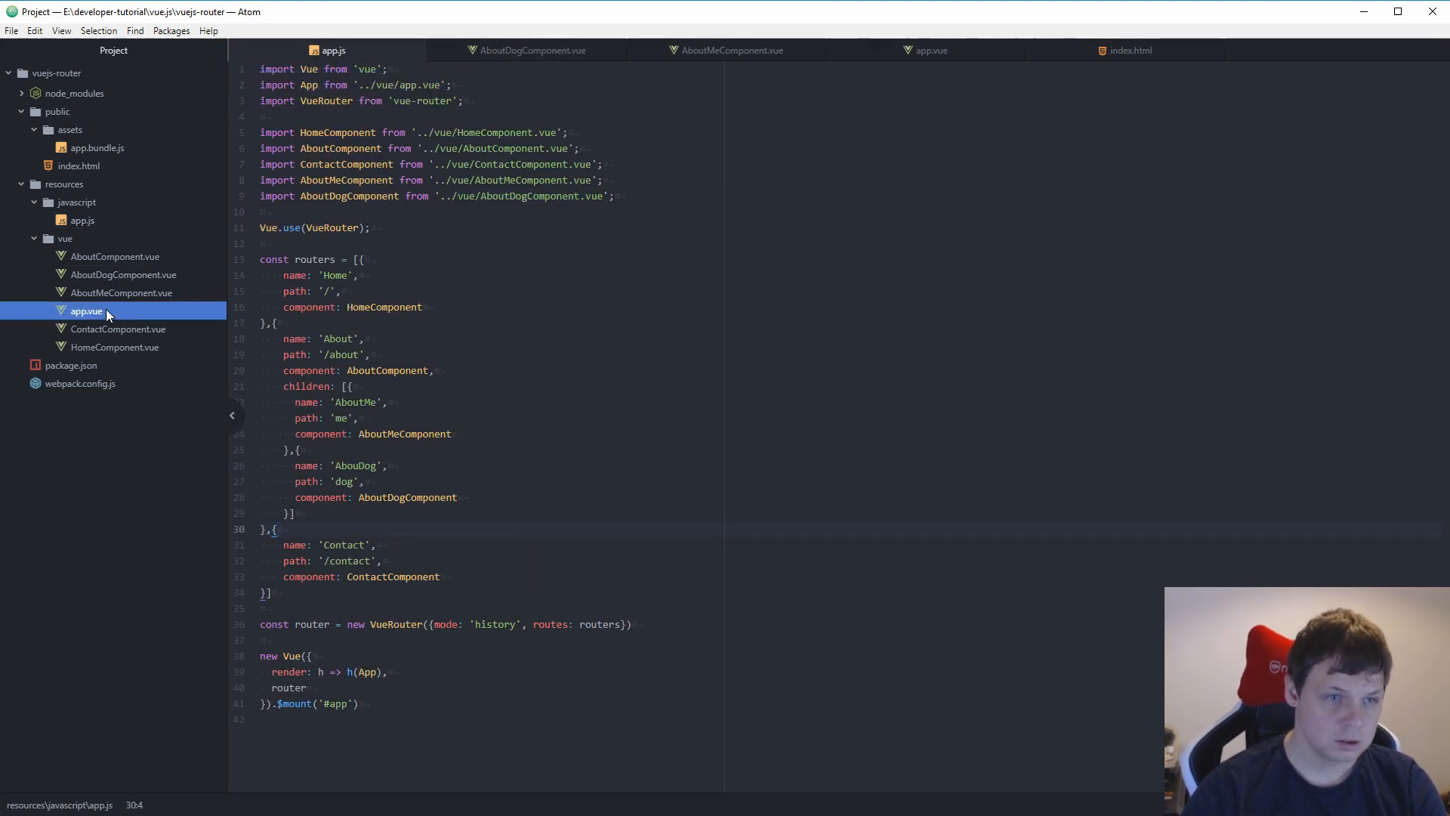
click(931, 50)
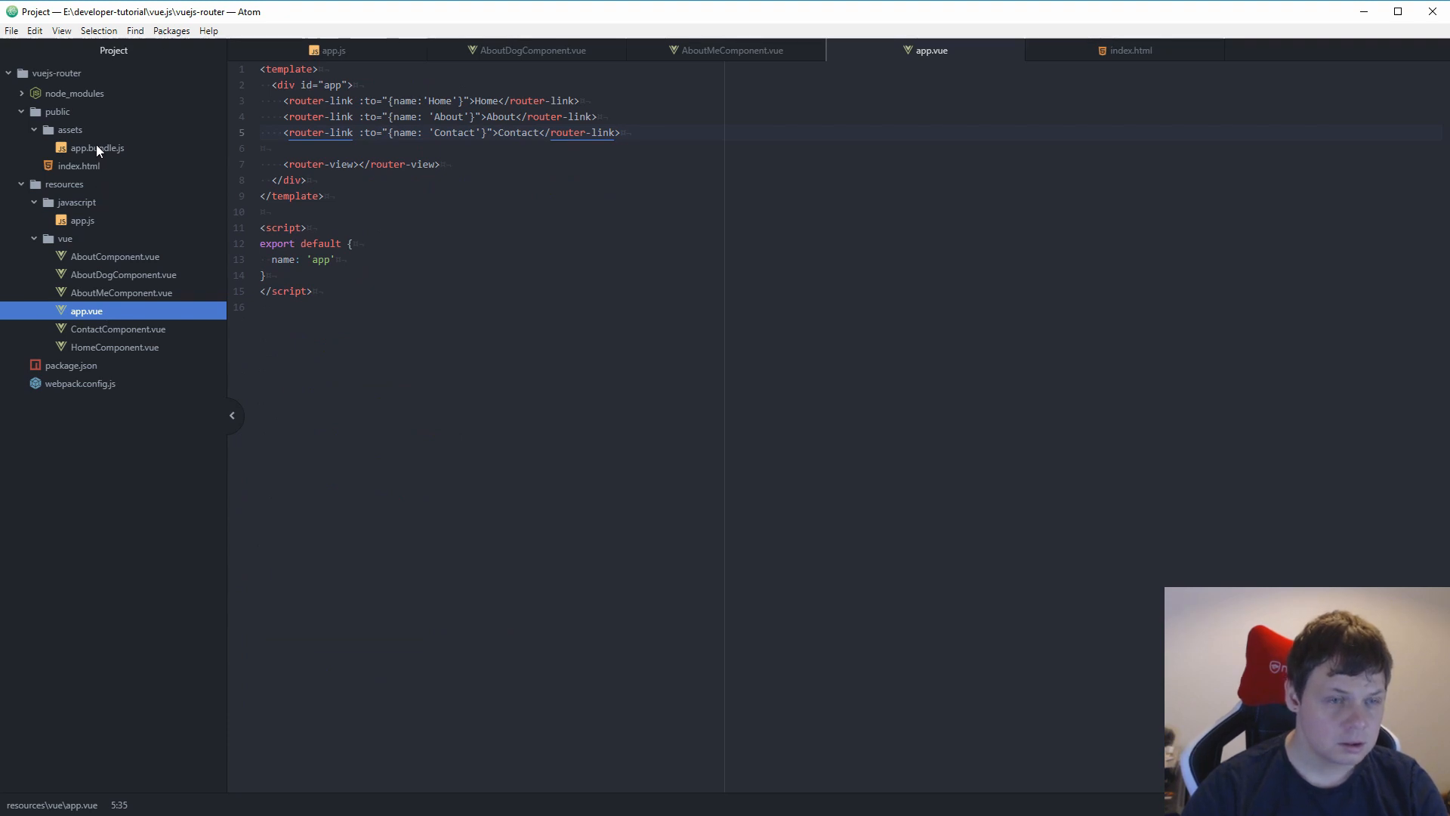
click(96, 148)
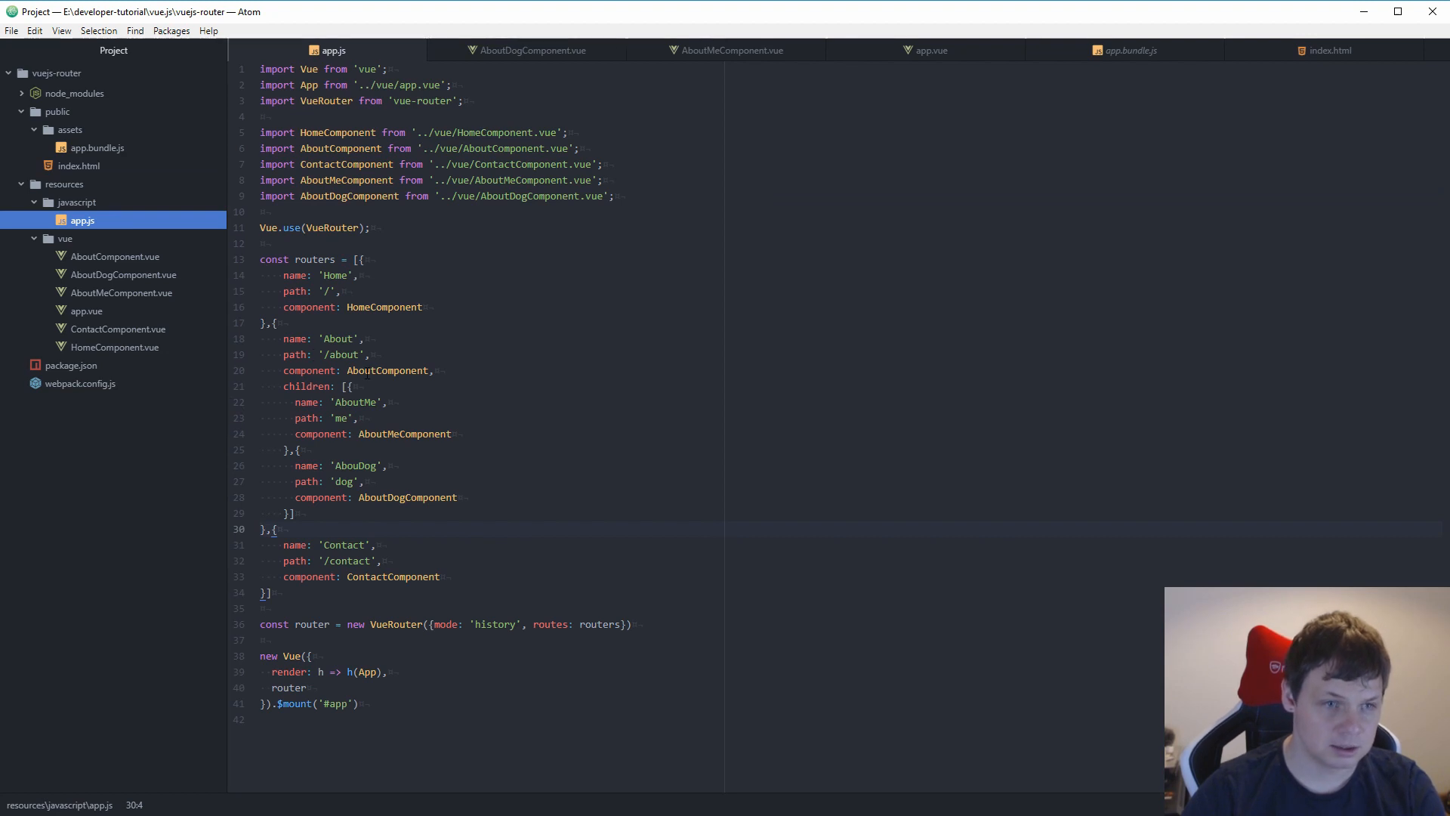
Step: Add <router-view></router-view> below the paragraph in AboutComponent.vue and save
click(115, 257)
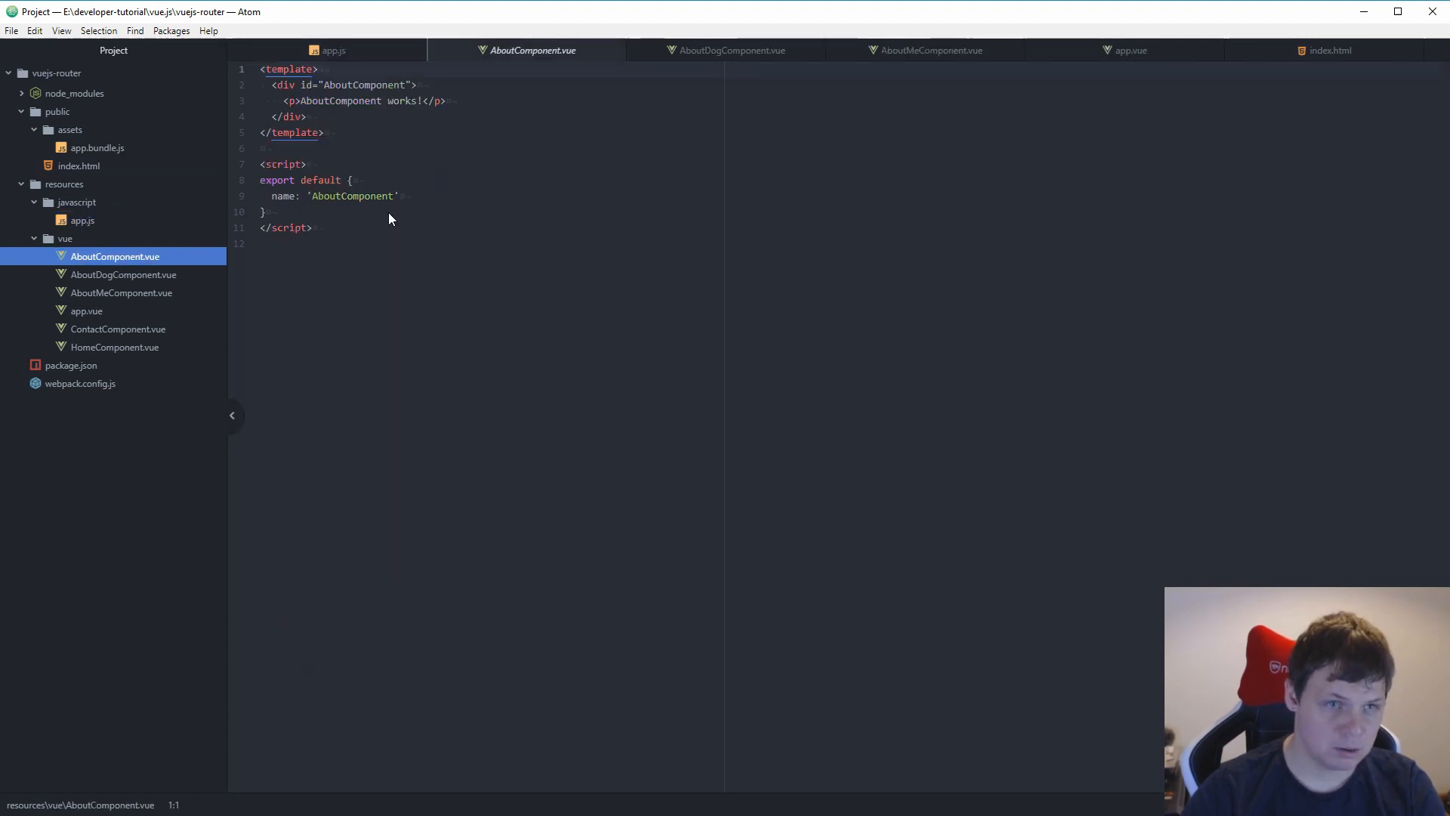
key(enter)
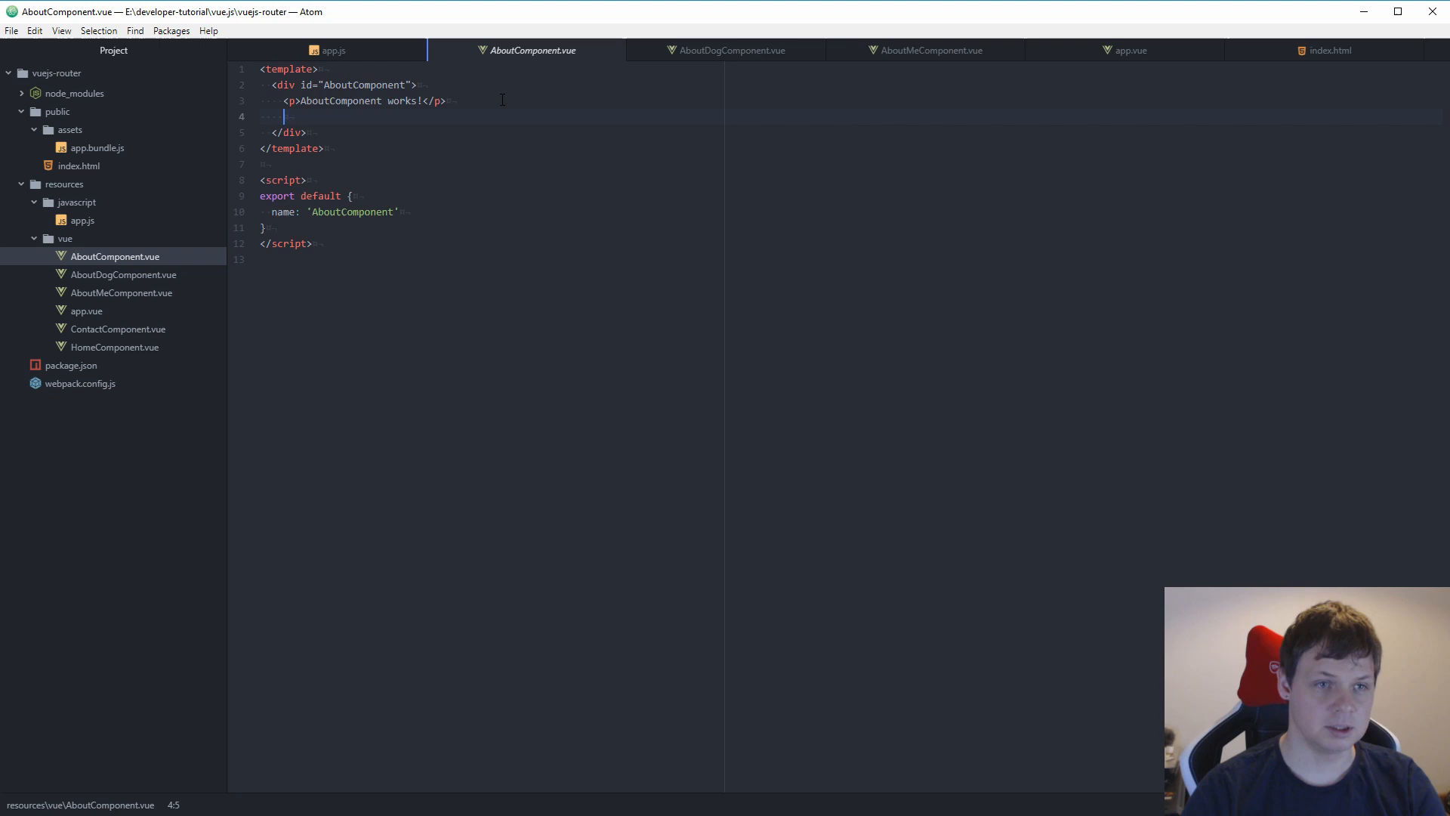
text(<router-view></rpiu)
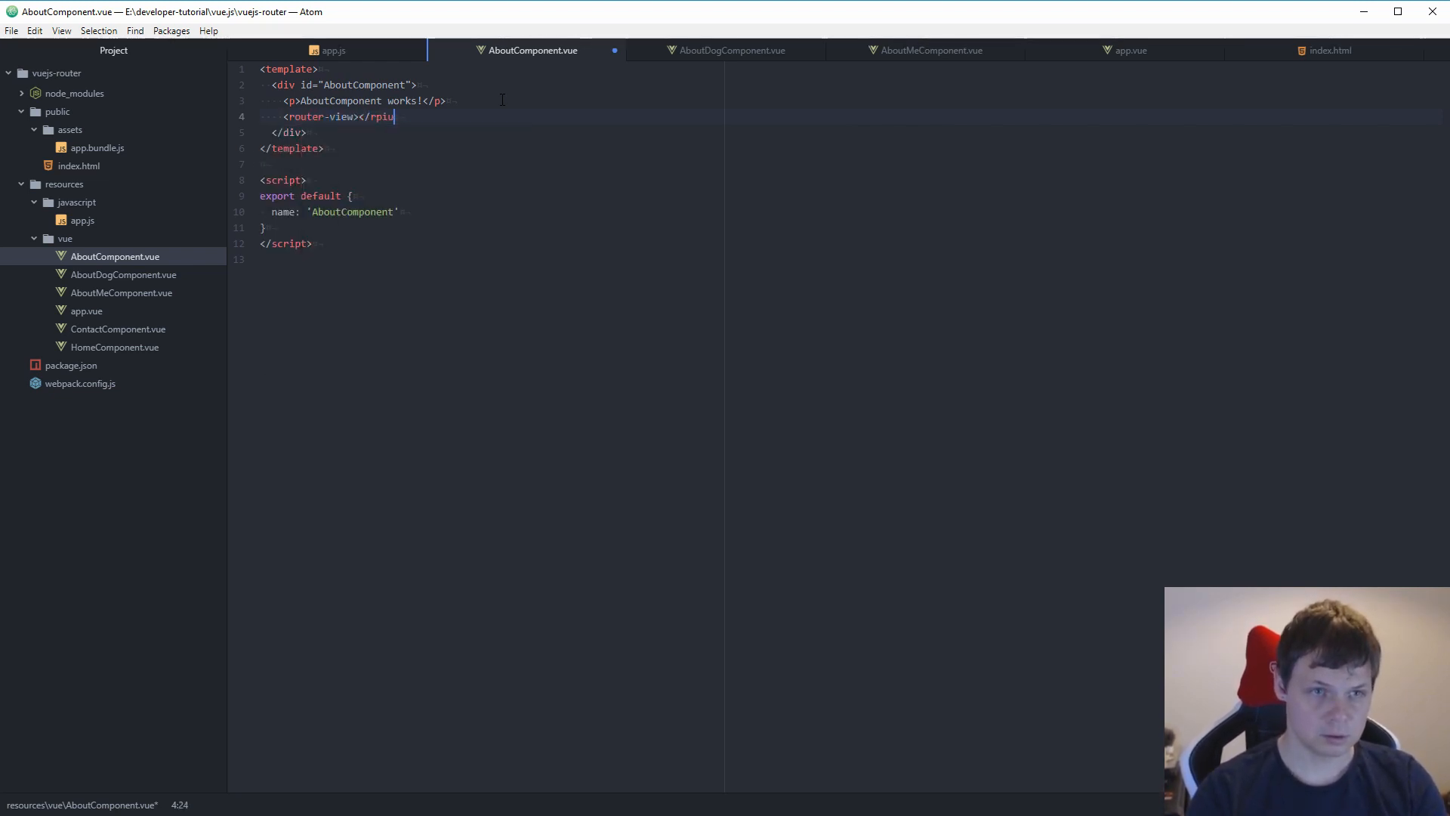
text(router-view>)
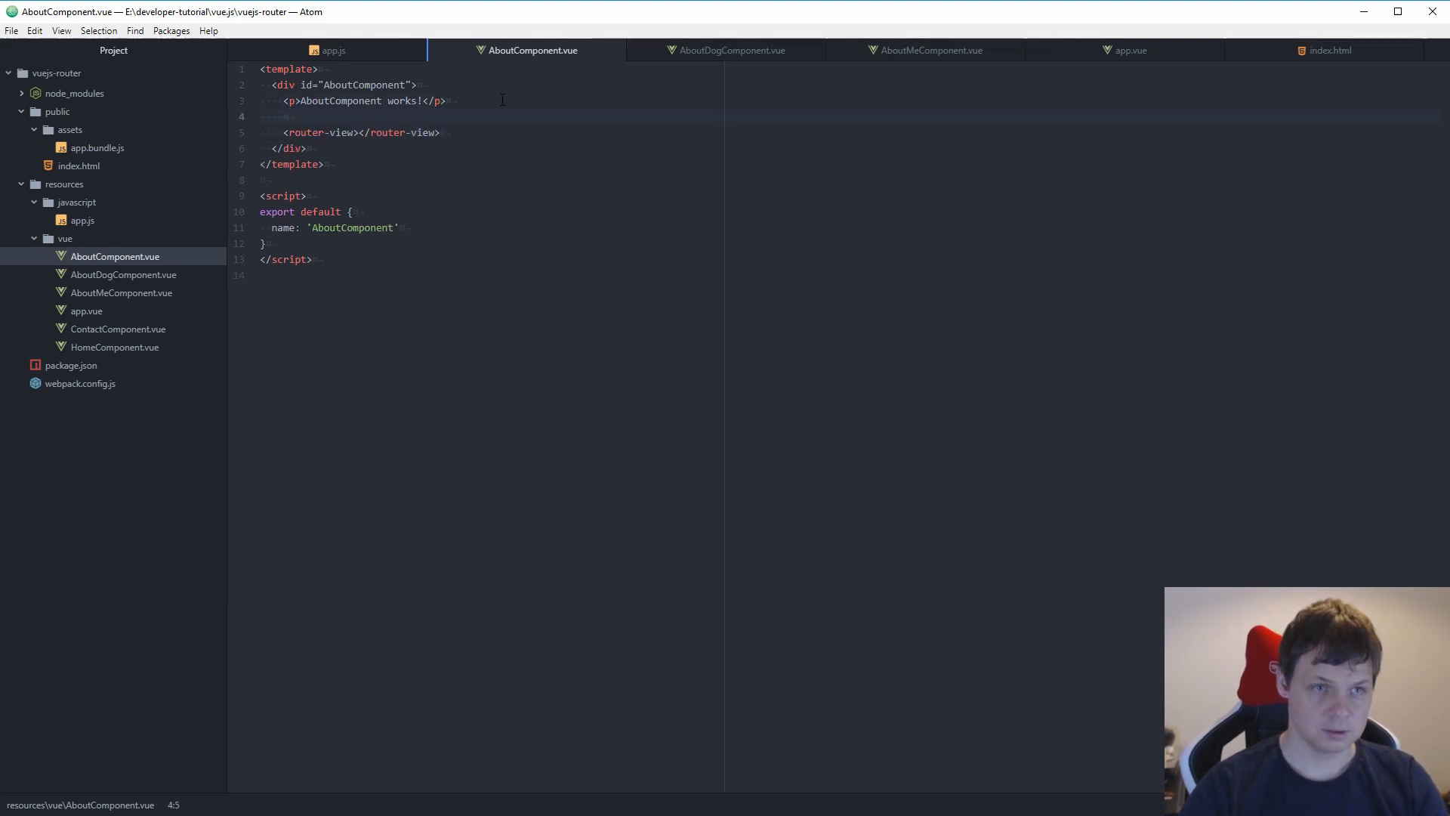
click(284, 117)
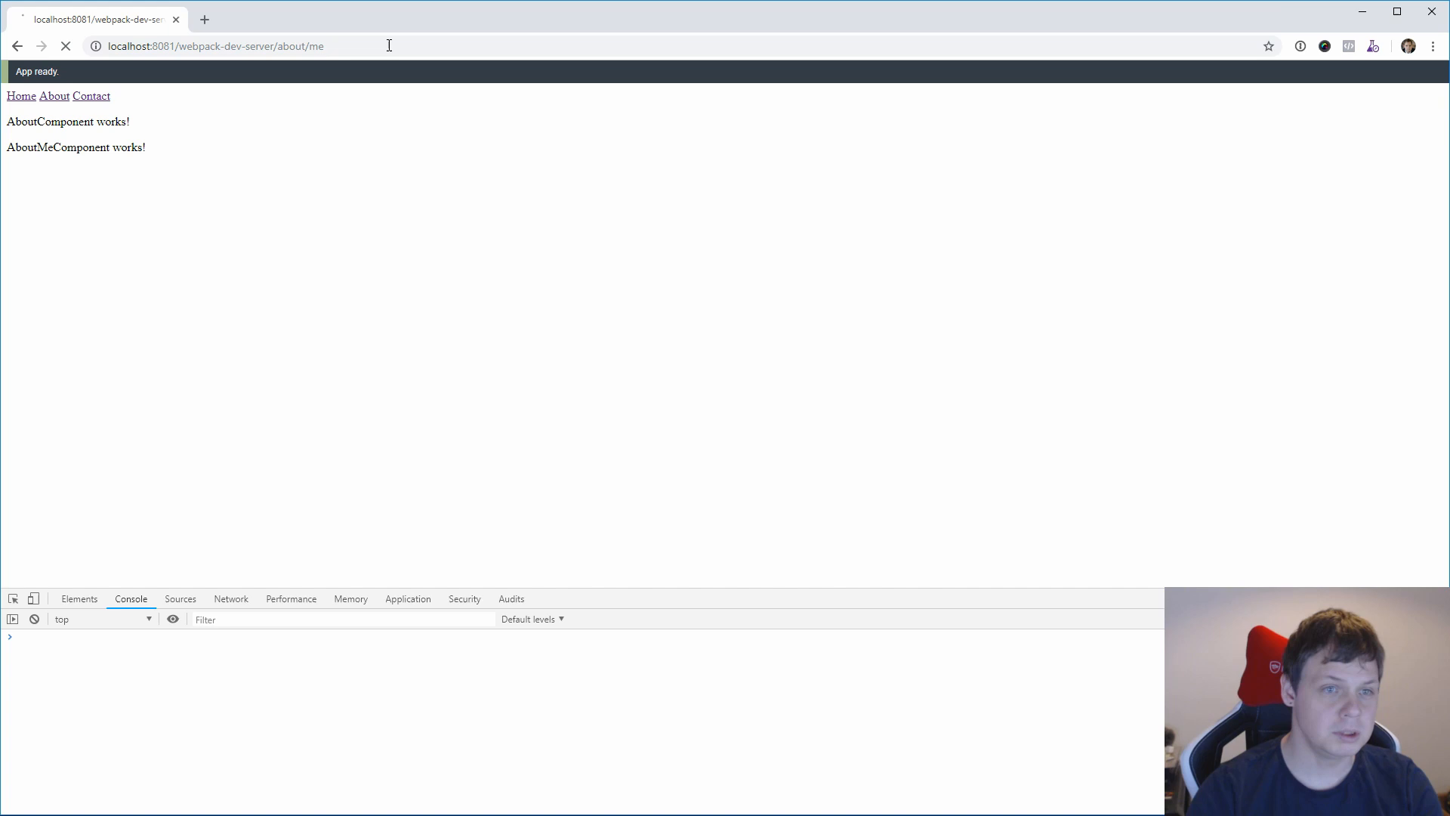
Step: Reload localhost:8081/webpack-dev-server/about/me to see the nested AboutMe output
click(218, 47)
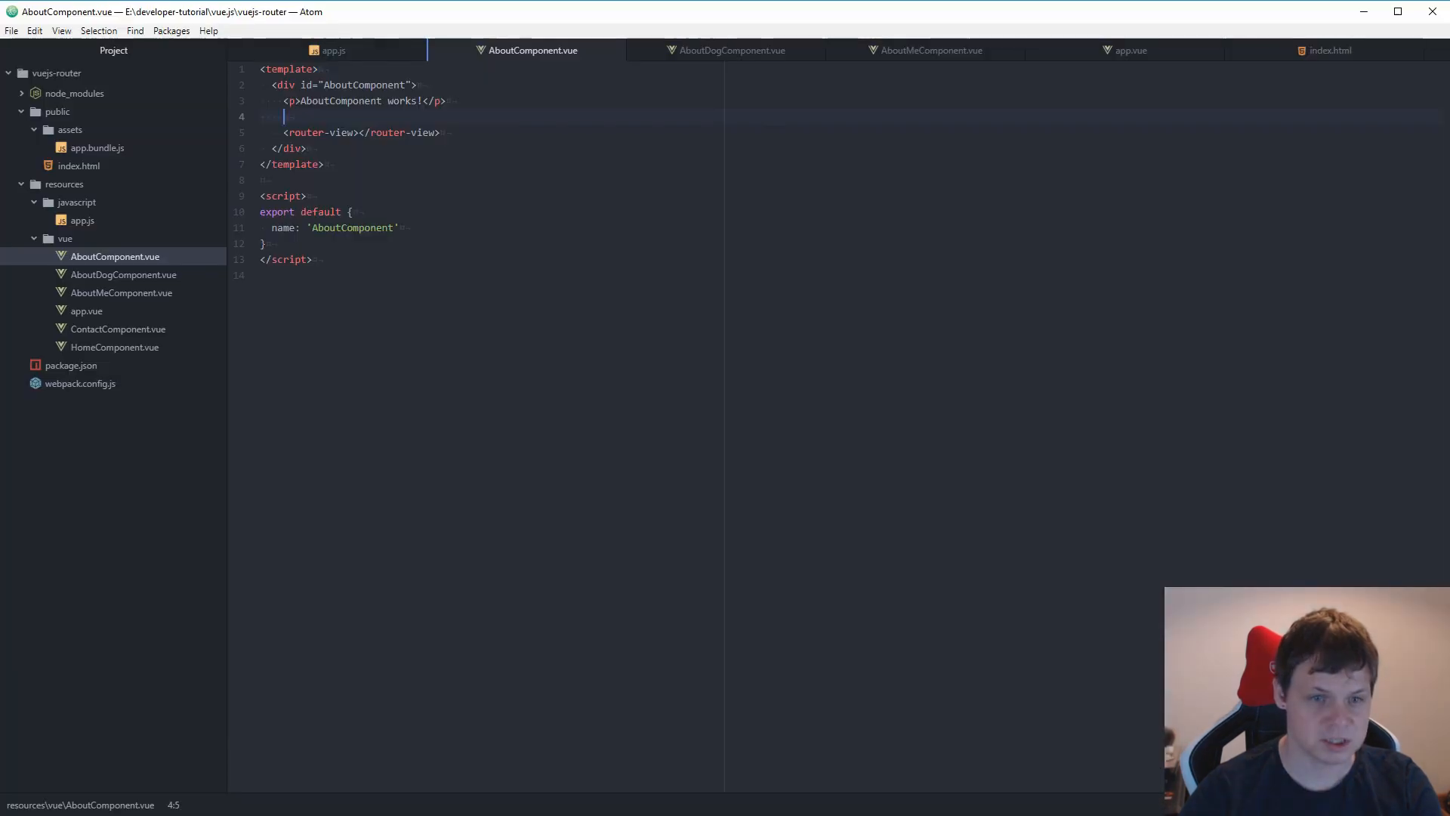
mouse_move(729, 50)
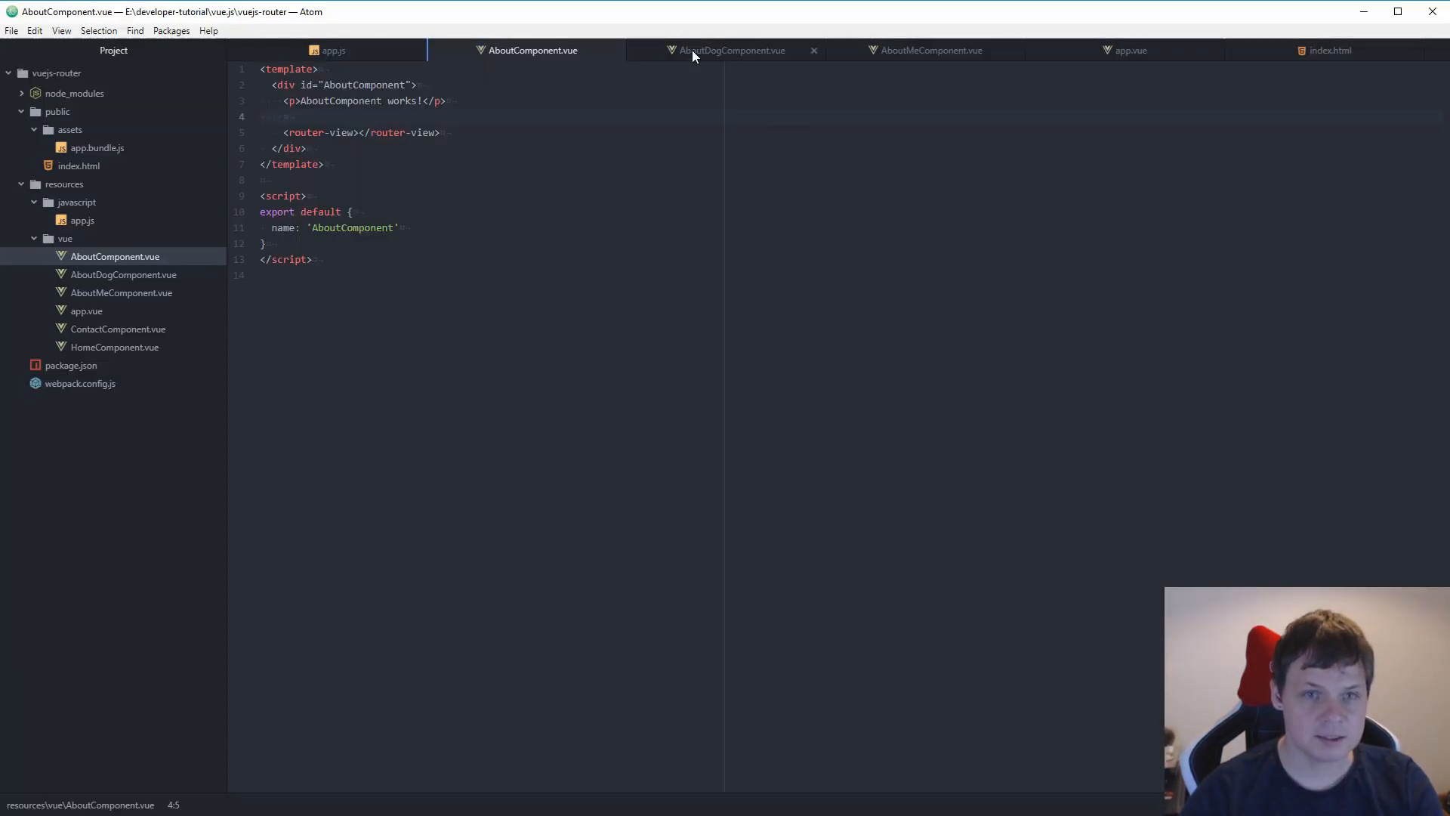
mouse_move(532, 50)
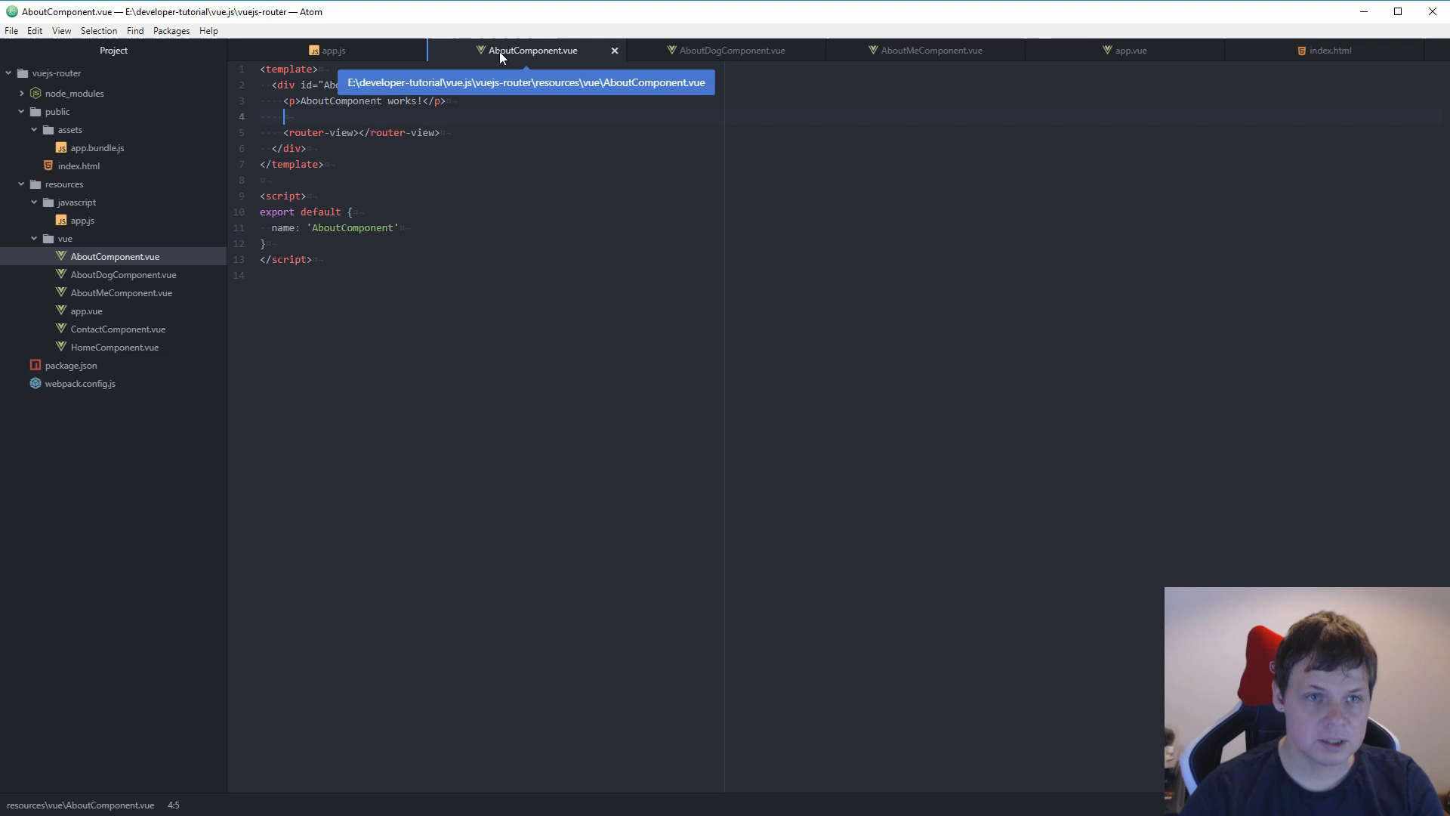
mouse_move(927, 50)
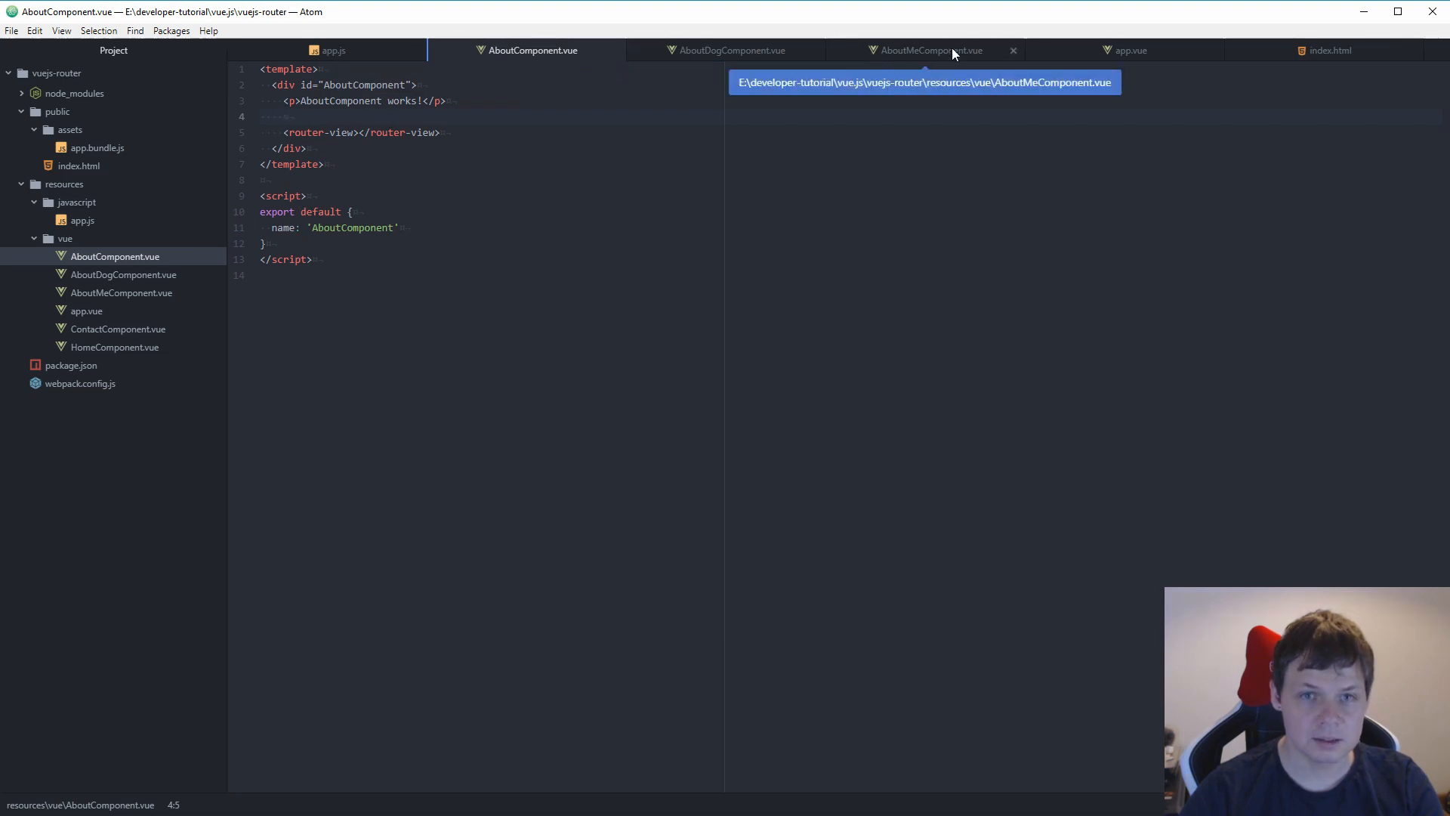
Step: Add a <ul> with router-link entries to AboutMe and AboutDog in AboutComponent.vue
click(1130, 50)
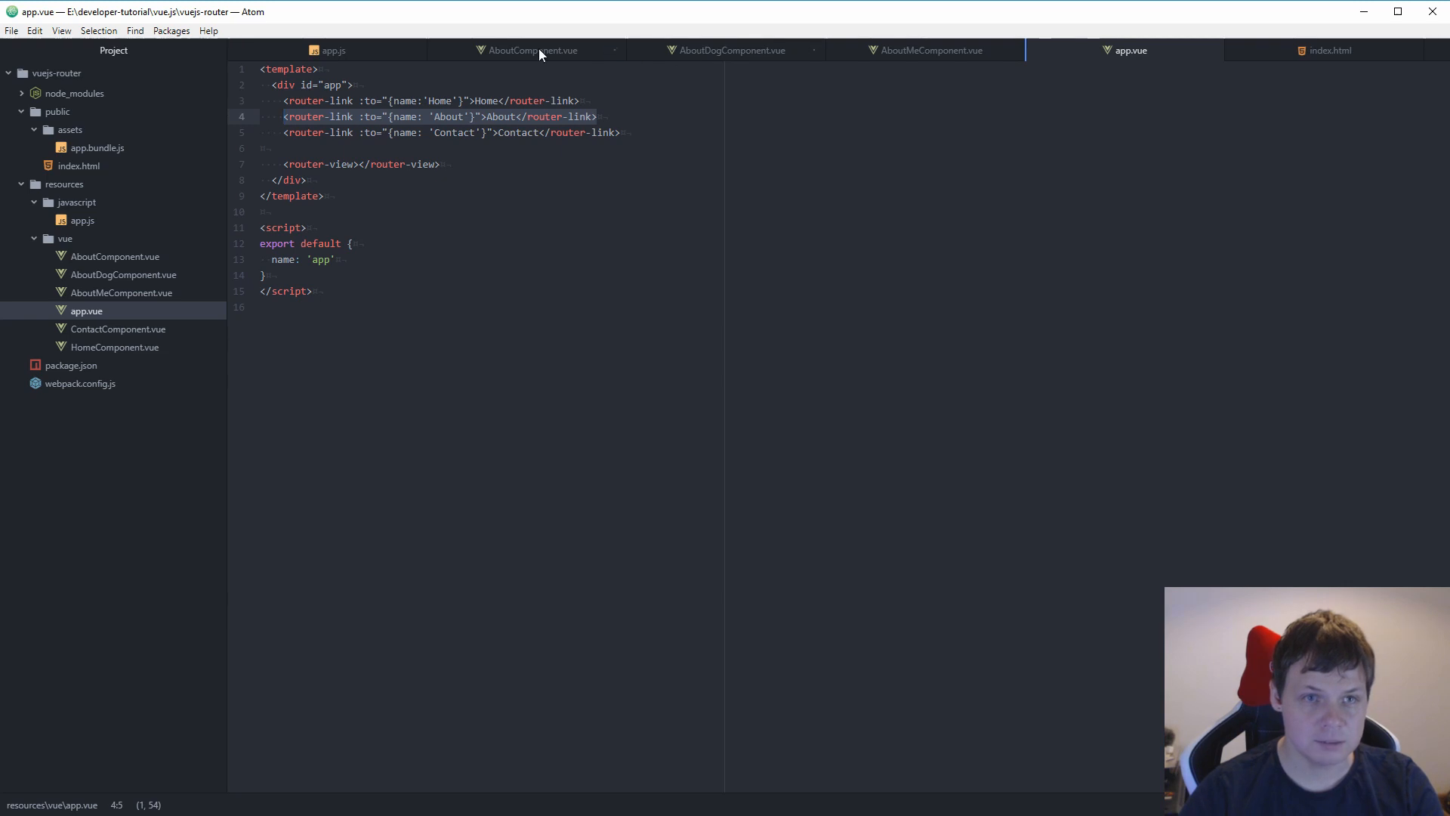
click(533, 50)
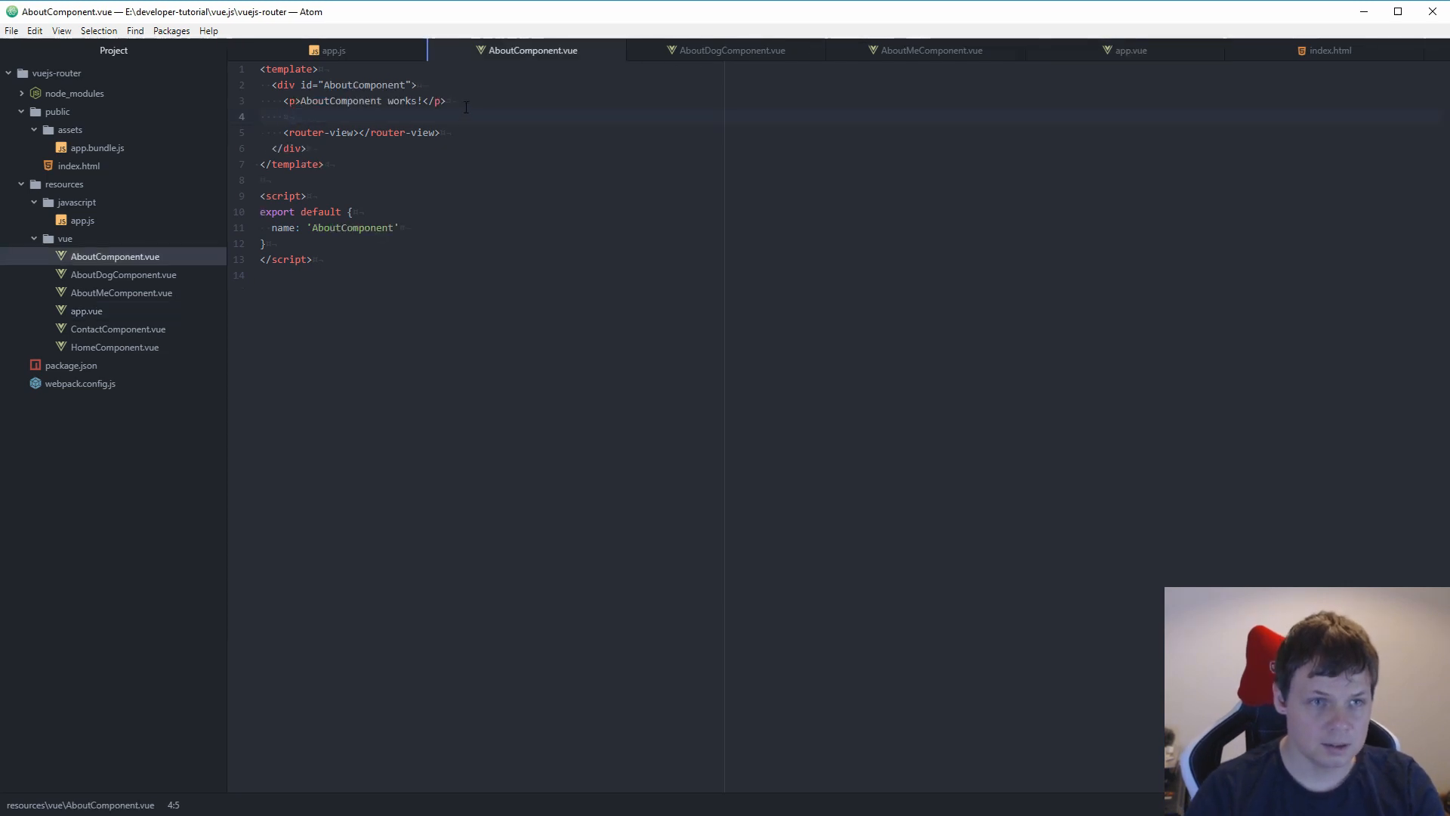
text(x)
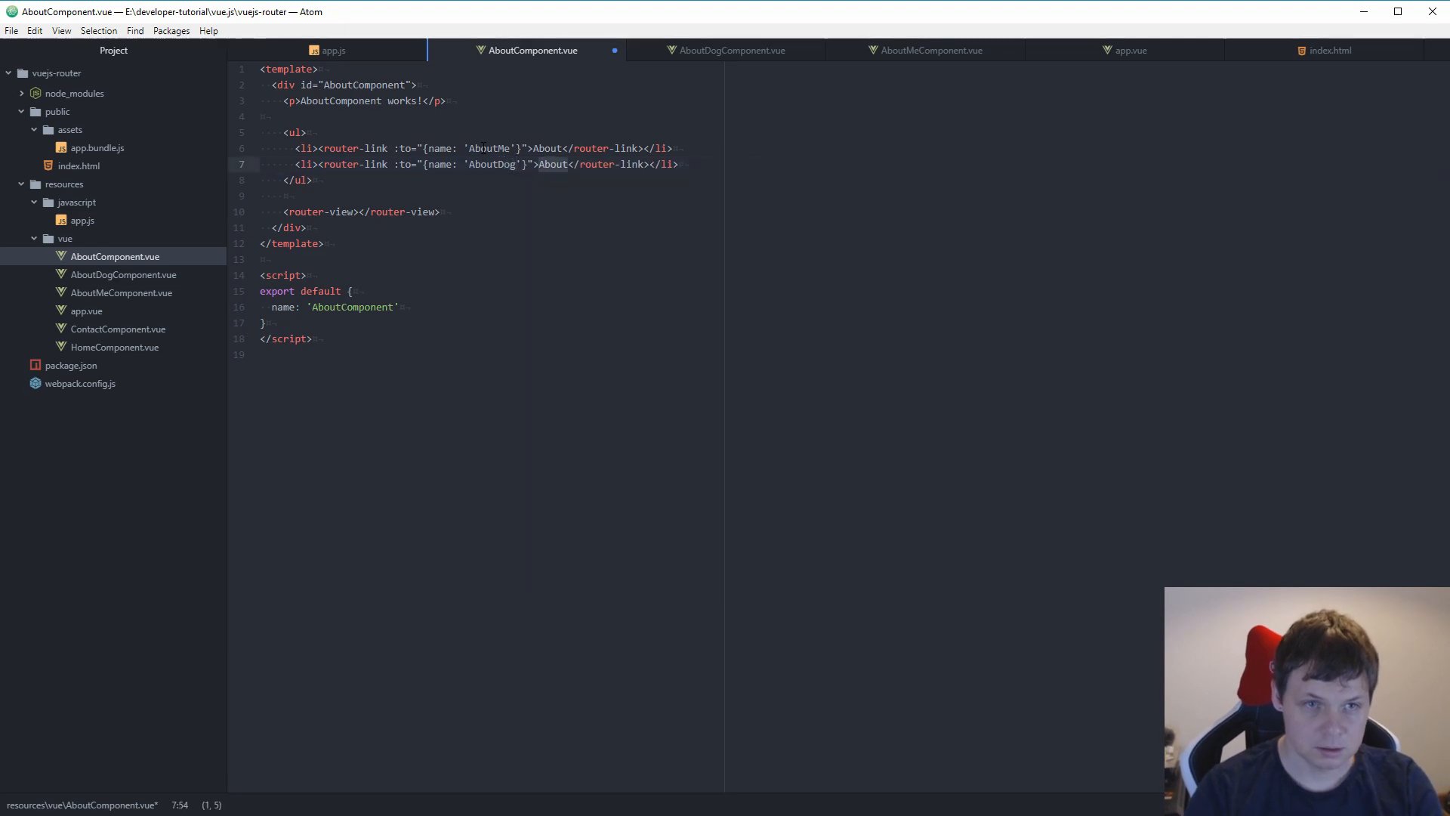
text(S)
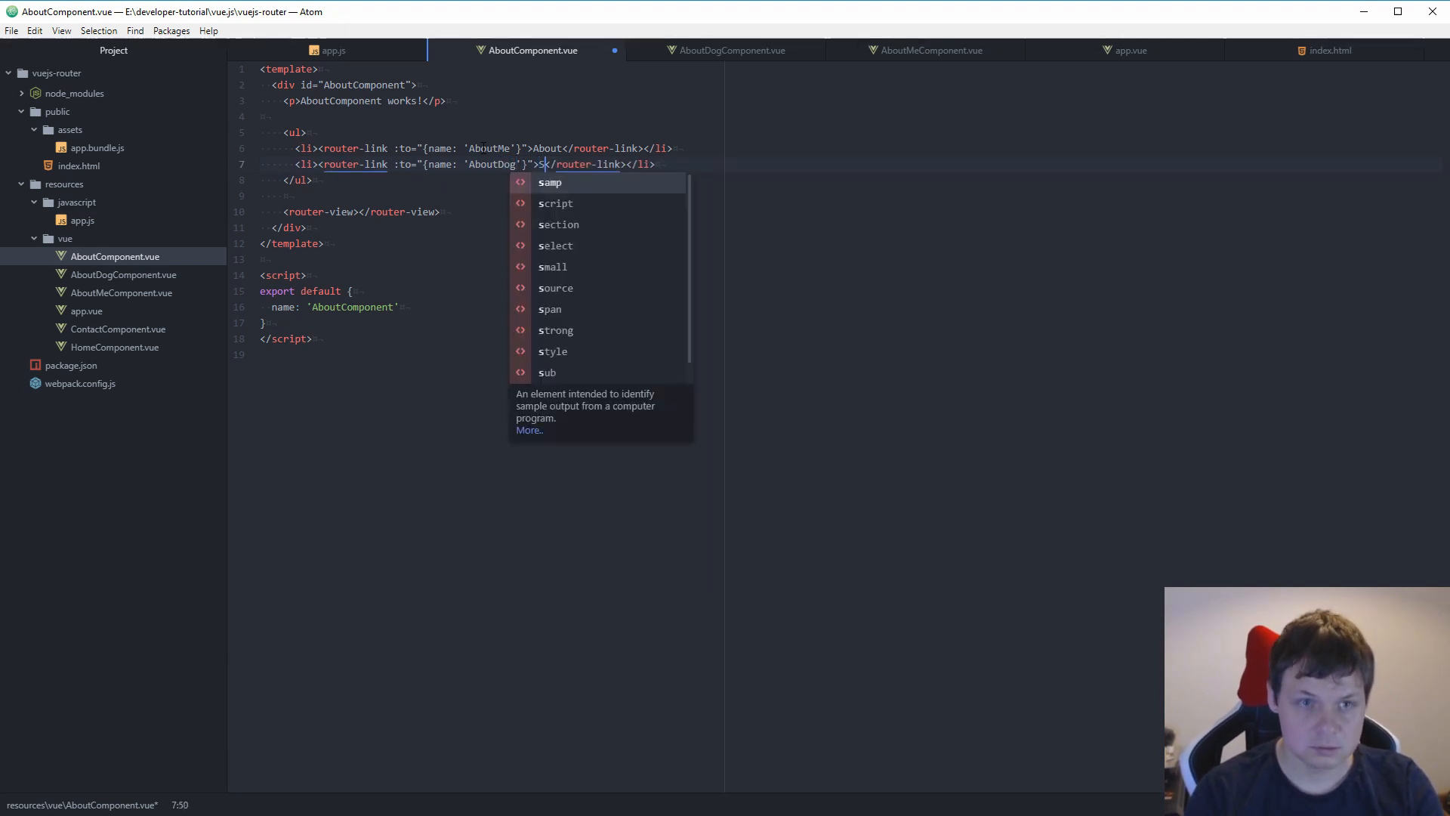
text(Dog)
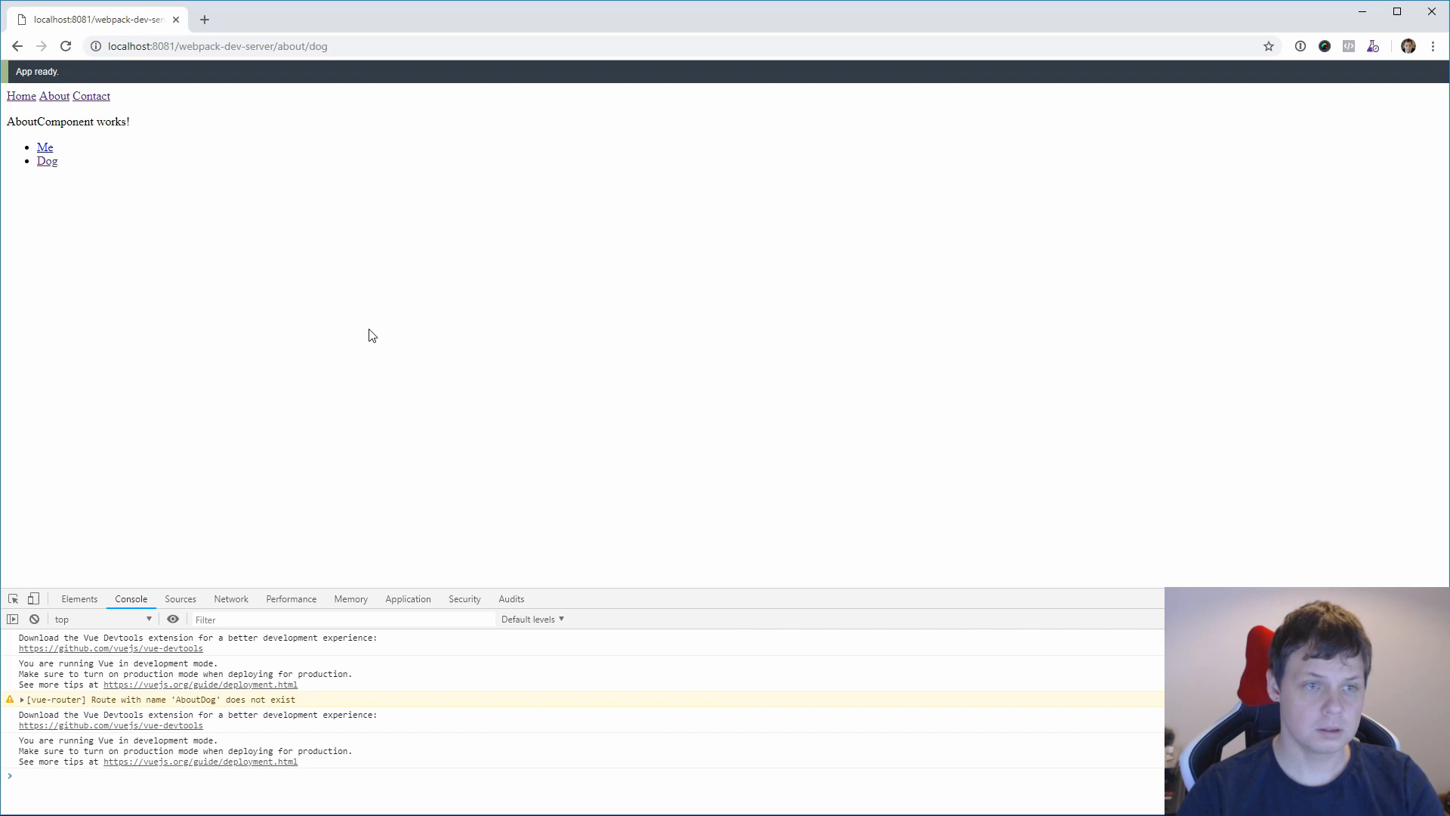
Step: Reload /about/dog and read the Console warning about the missing AboutDog route
click(47, 161)
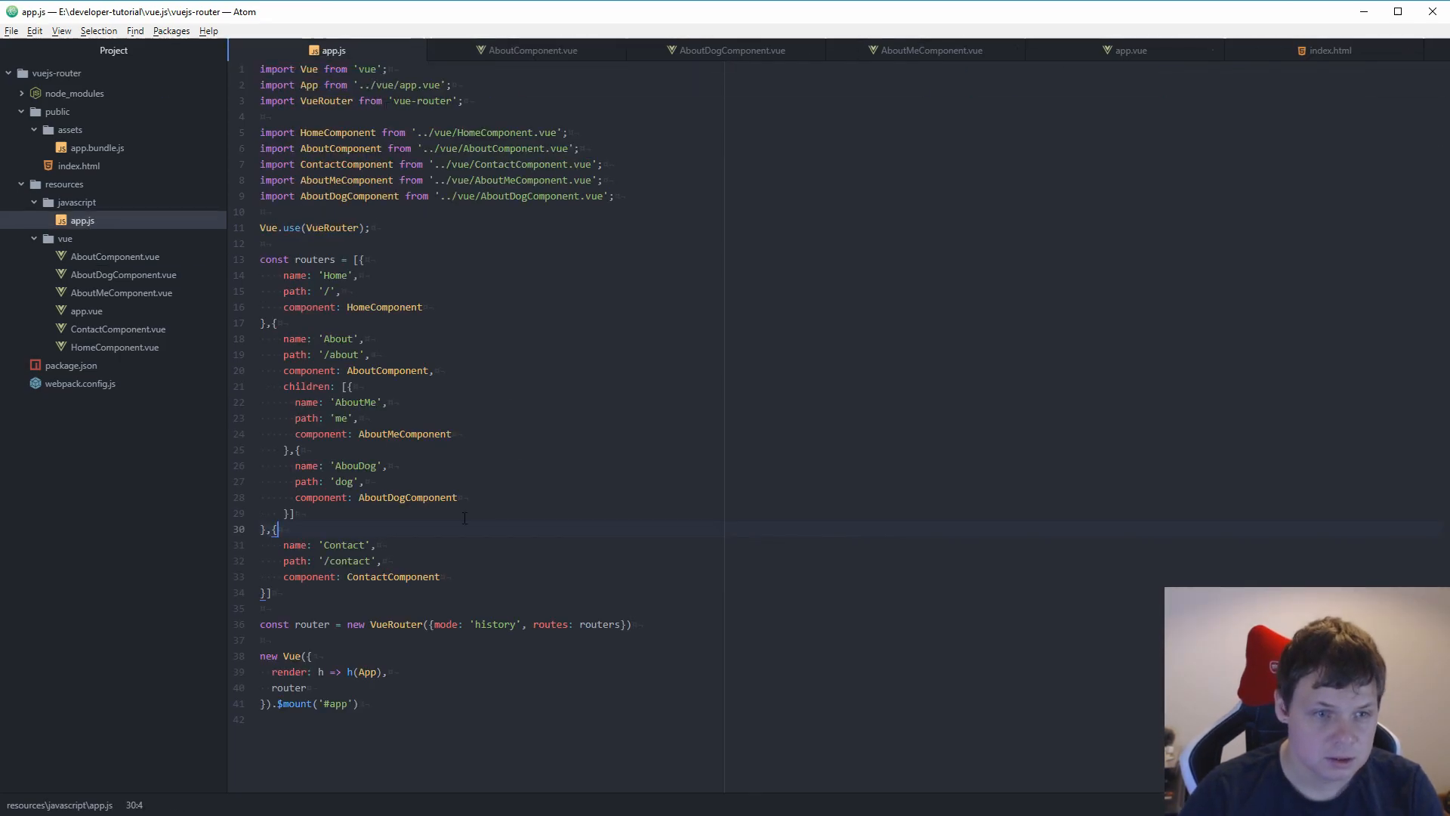
Step: Highlight the AboutDogComponent name in the app.js route definitions
click(343, 481)
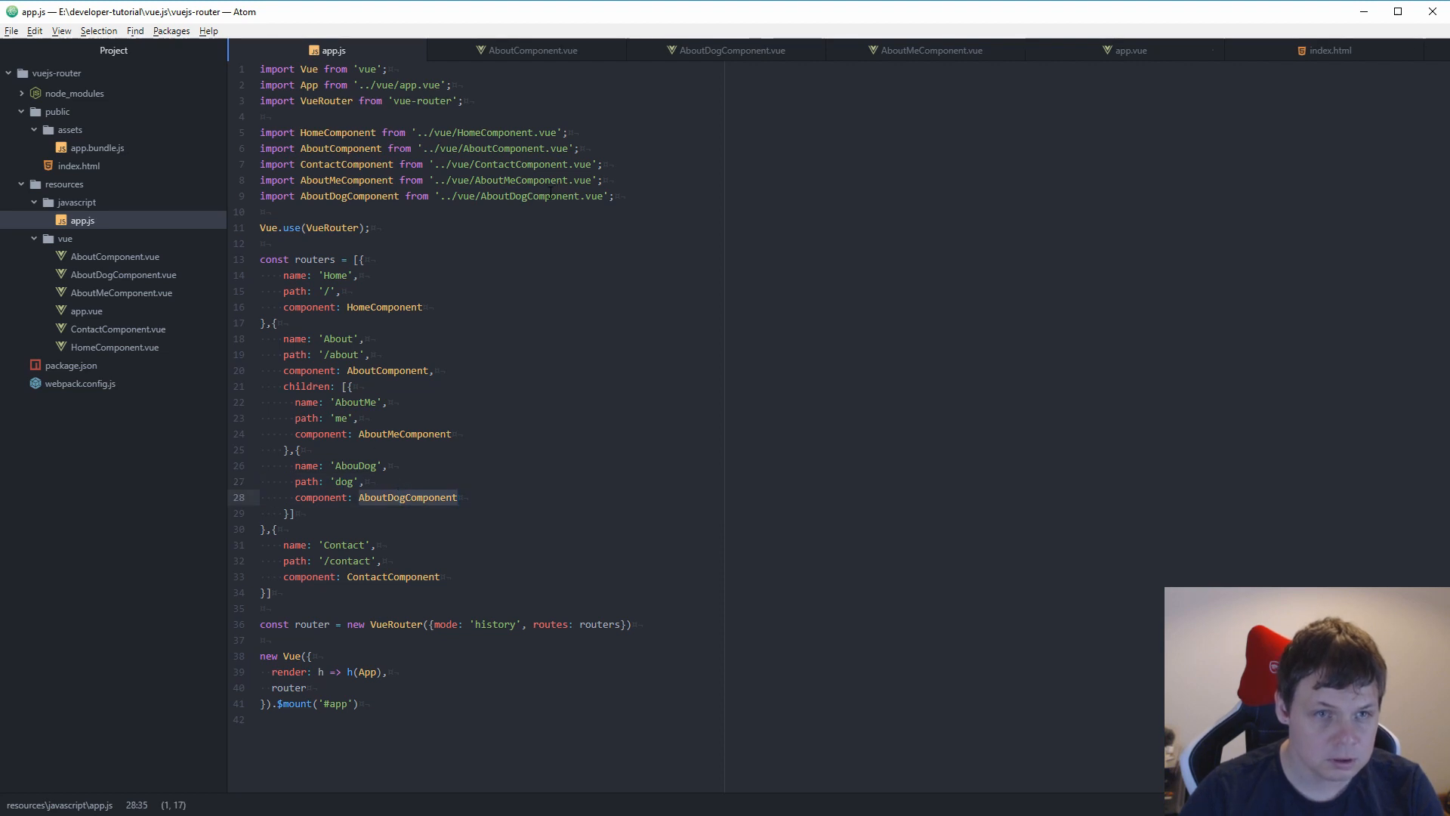
click(357, 480)
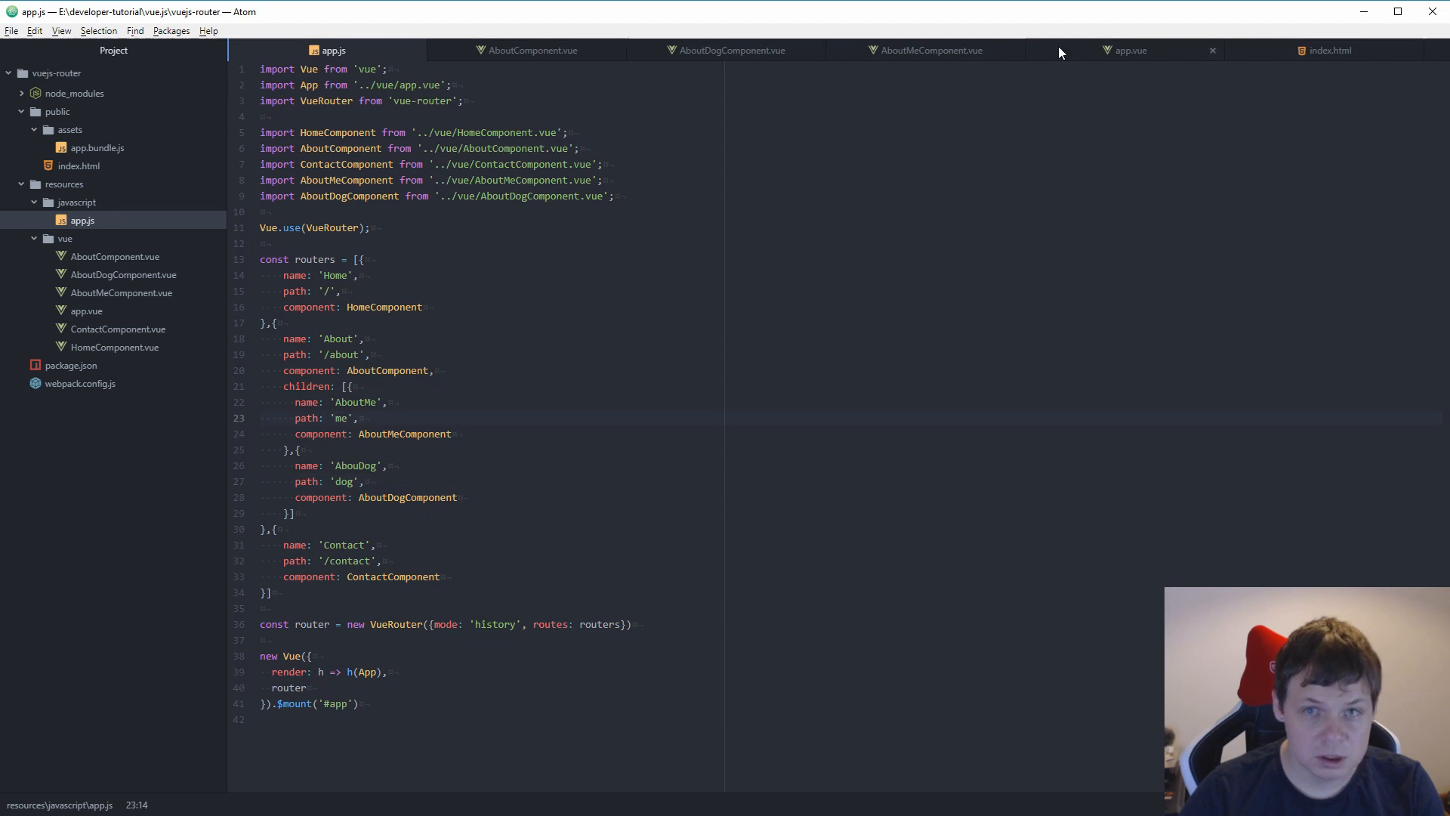
mouse_move(556, 50)
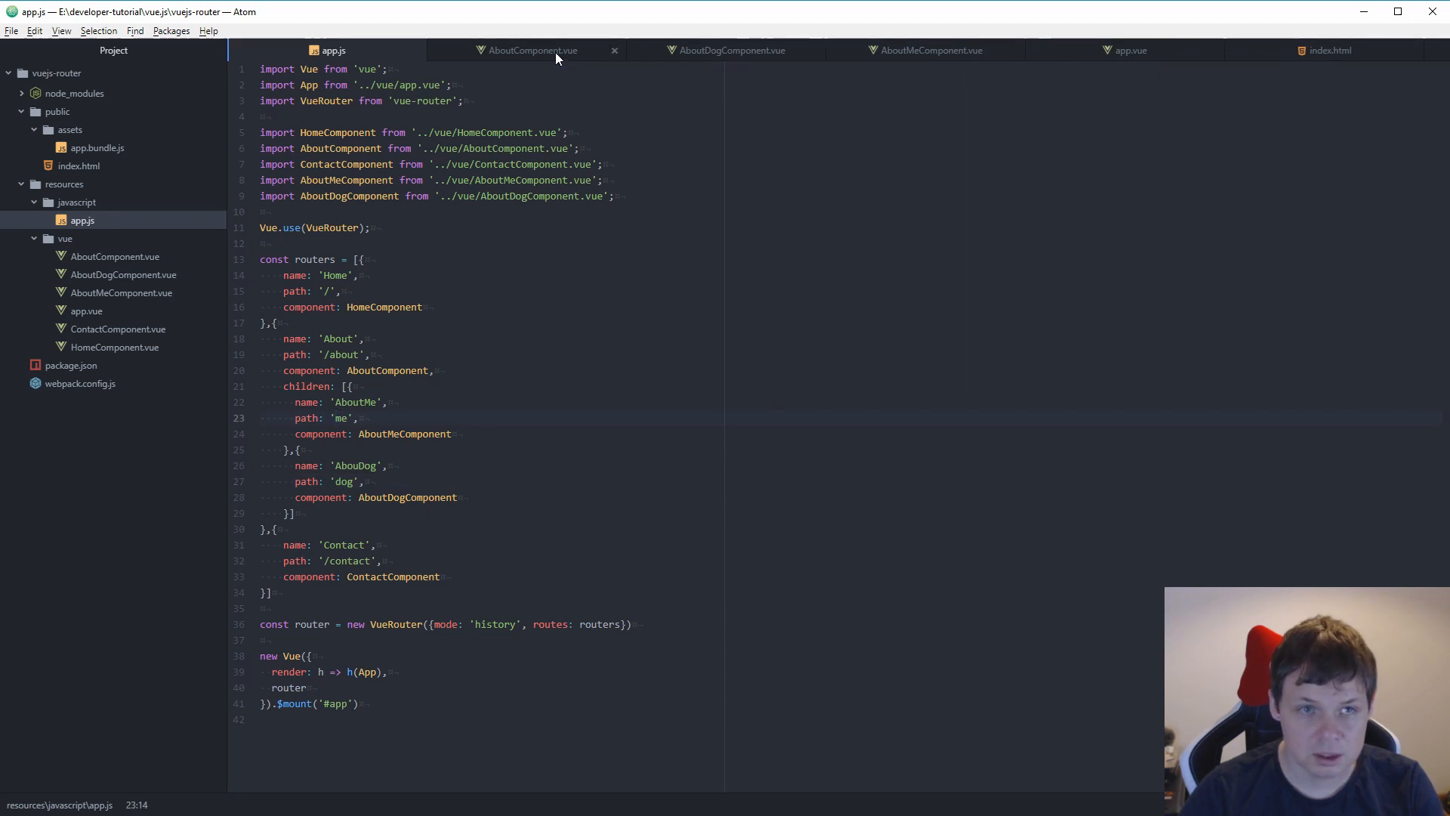
Step: Review AboutComponent.vue, app.vue, index.html, AboutMeComponent.vue and AboutDogComponent.vue in turn
click(530, 50)
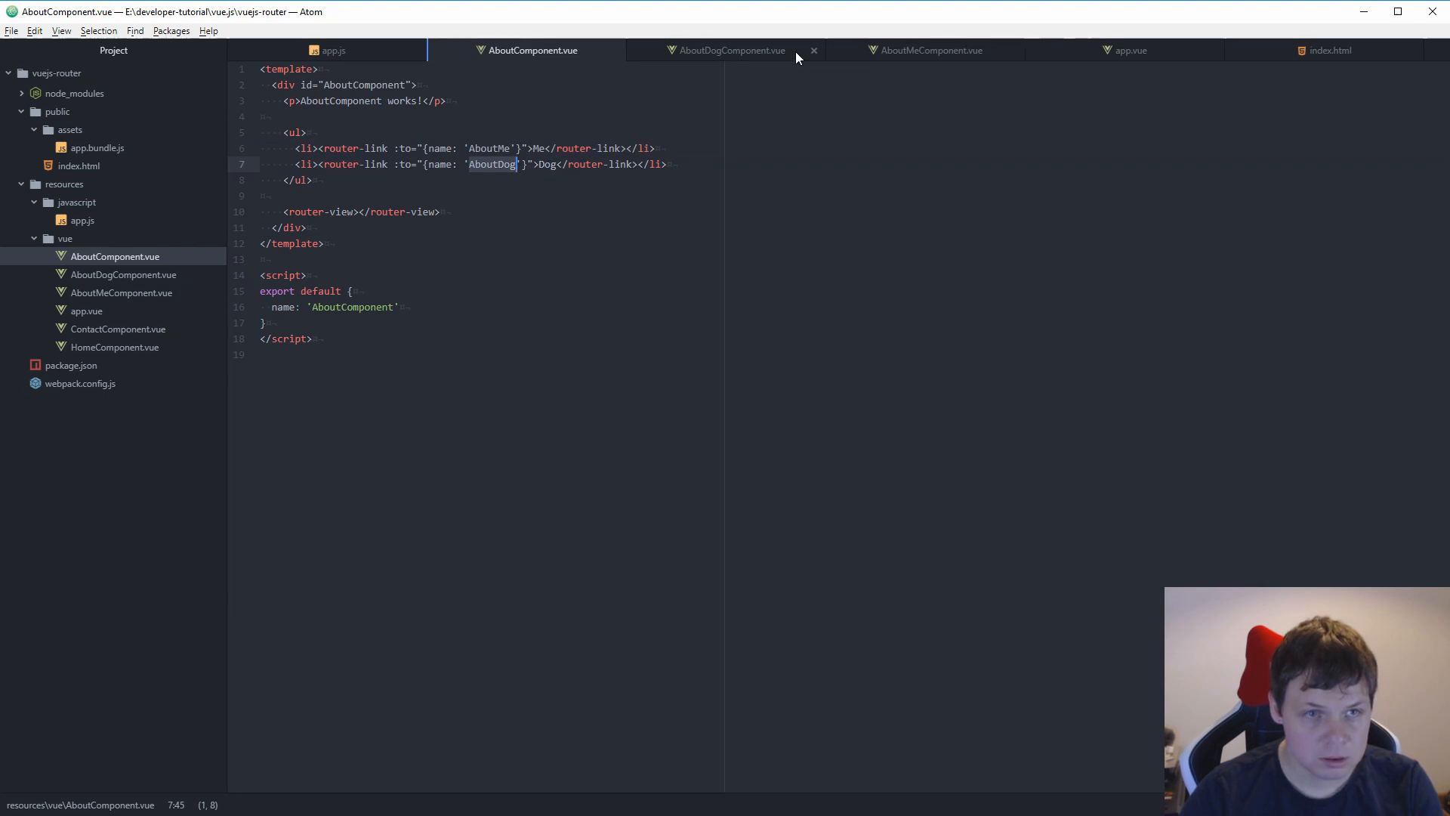
click(1130, 50)
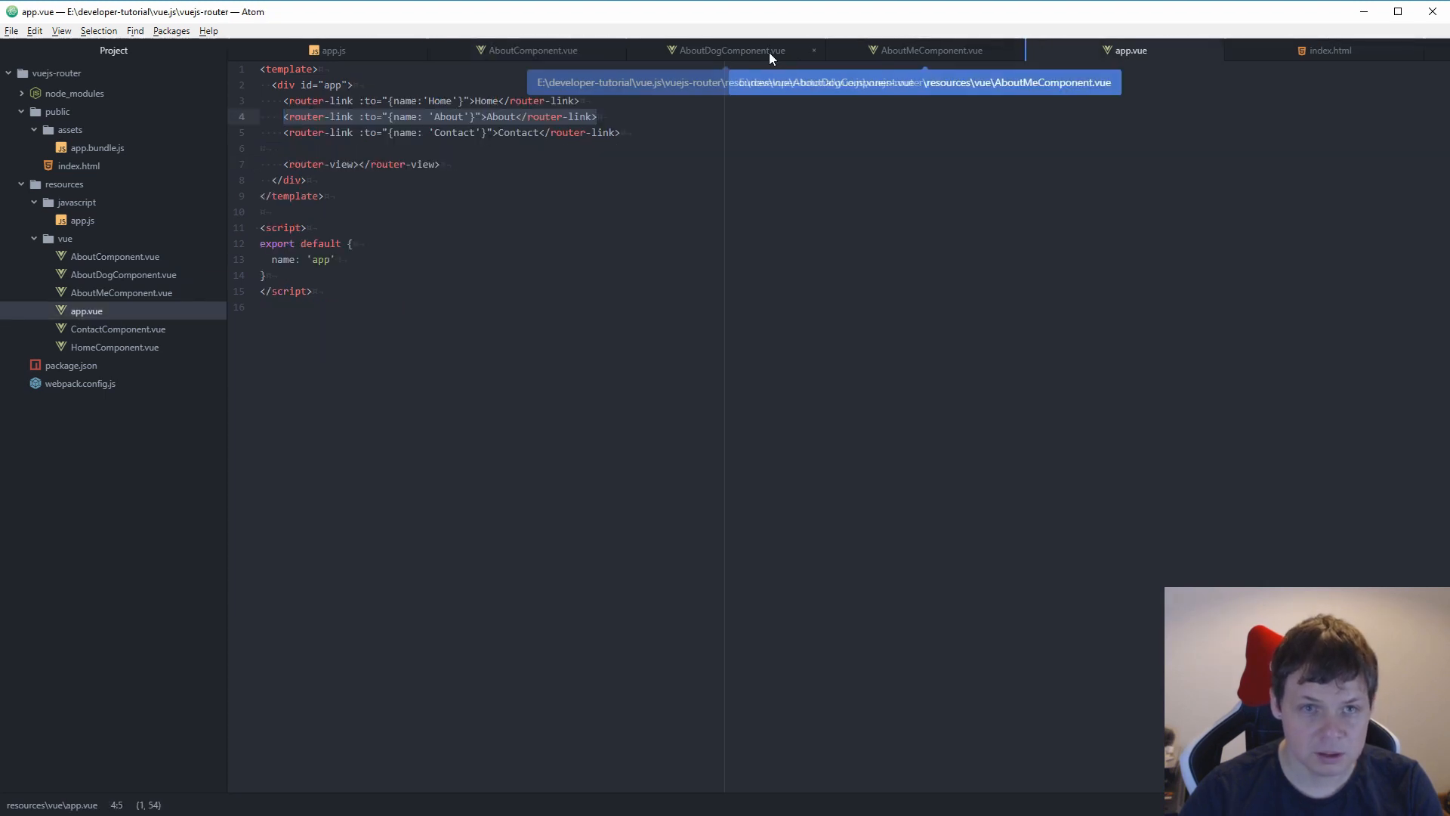
click(1329, 50)
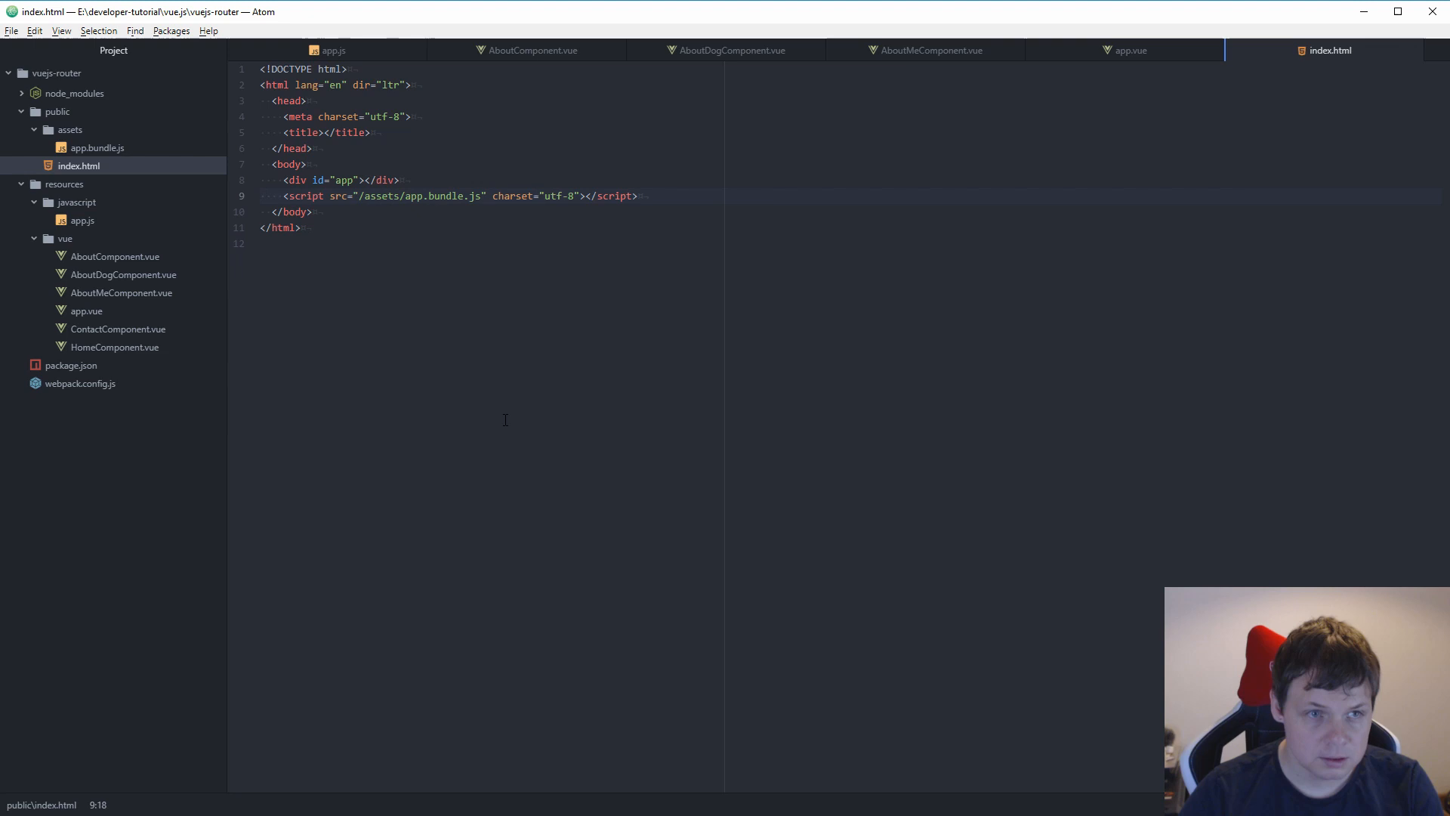
click(1127, 50)
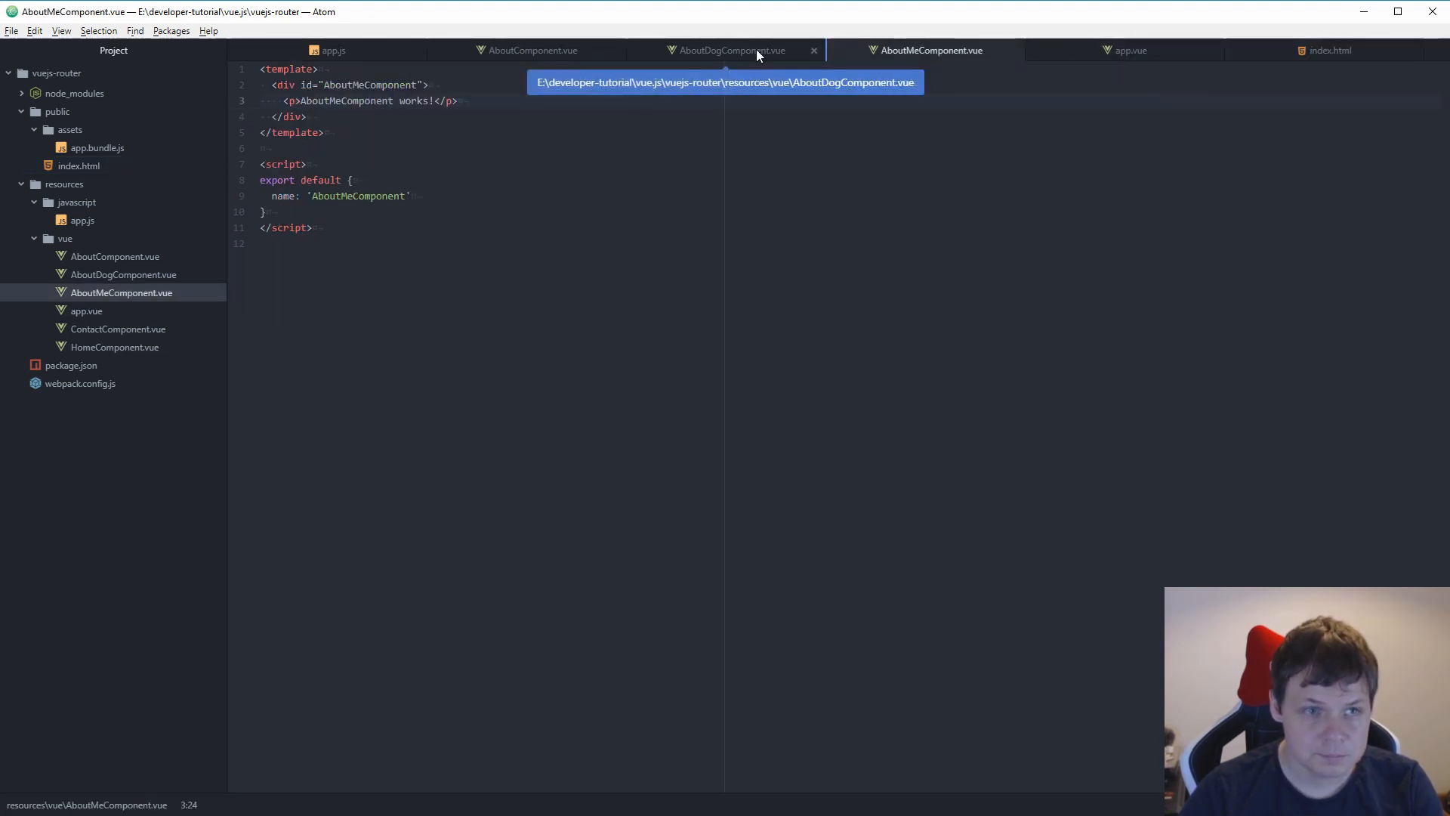
click(730, 50)
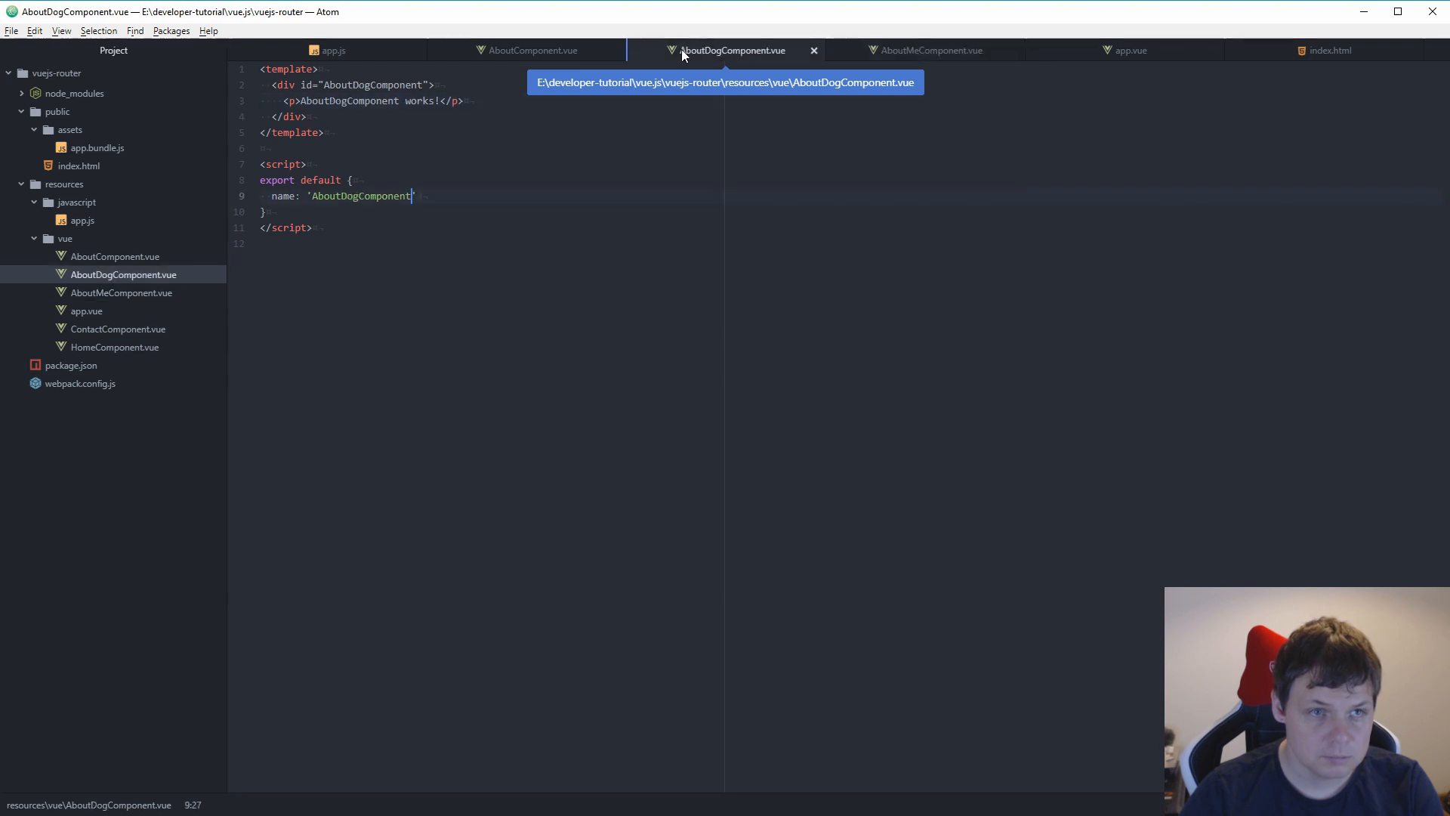
click(532, 50)
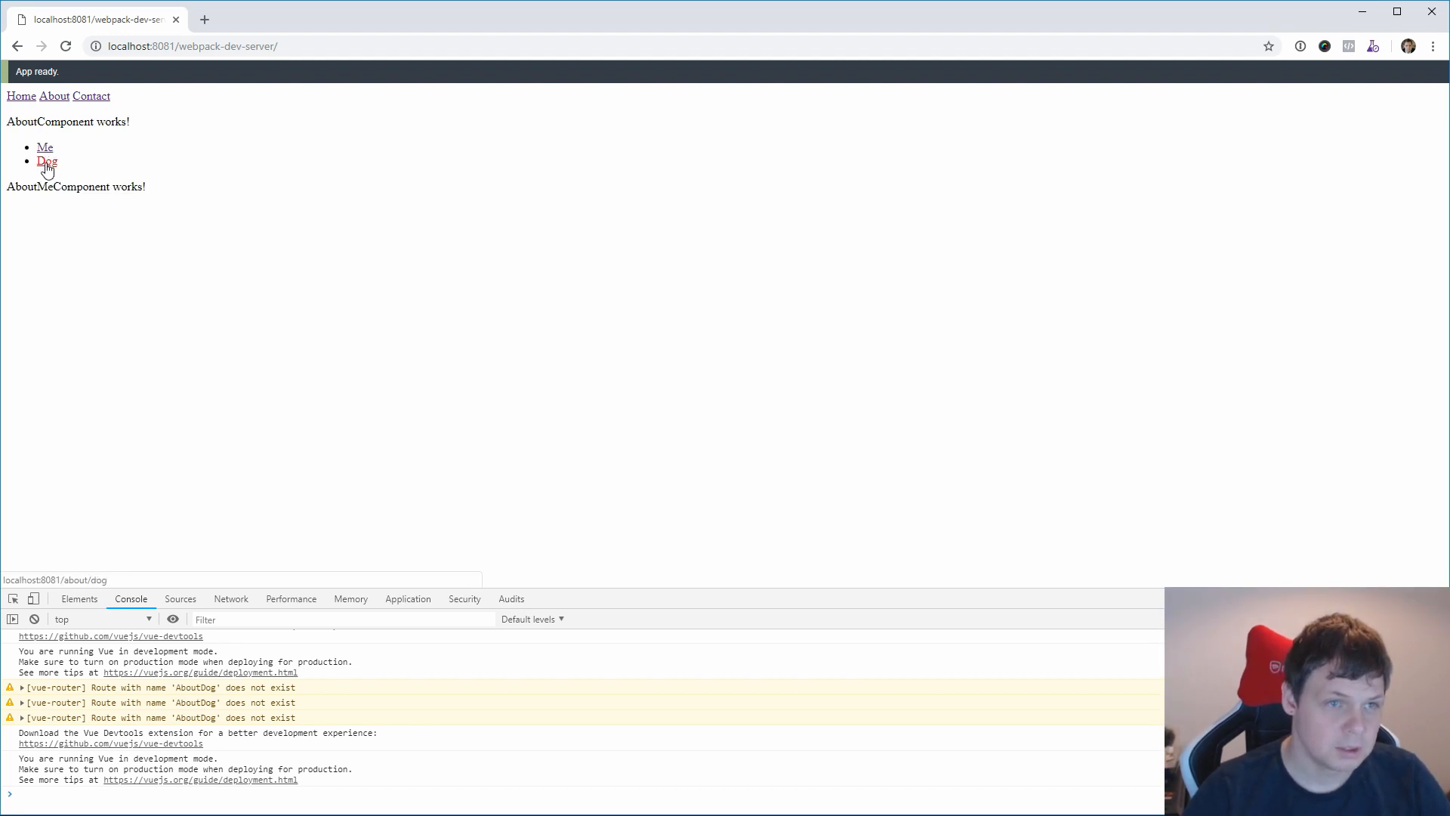
Step: Follow the Dog link so 'AboutDogComponent works!' renders under the About page
click(47, 162)
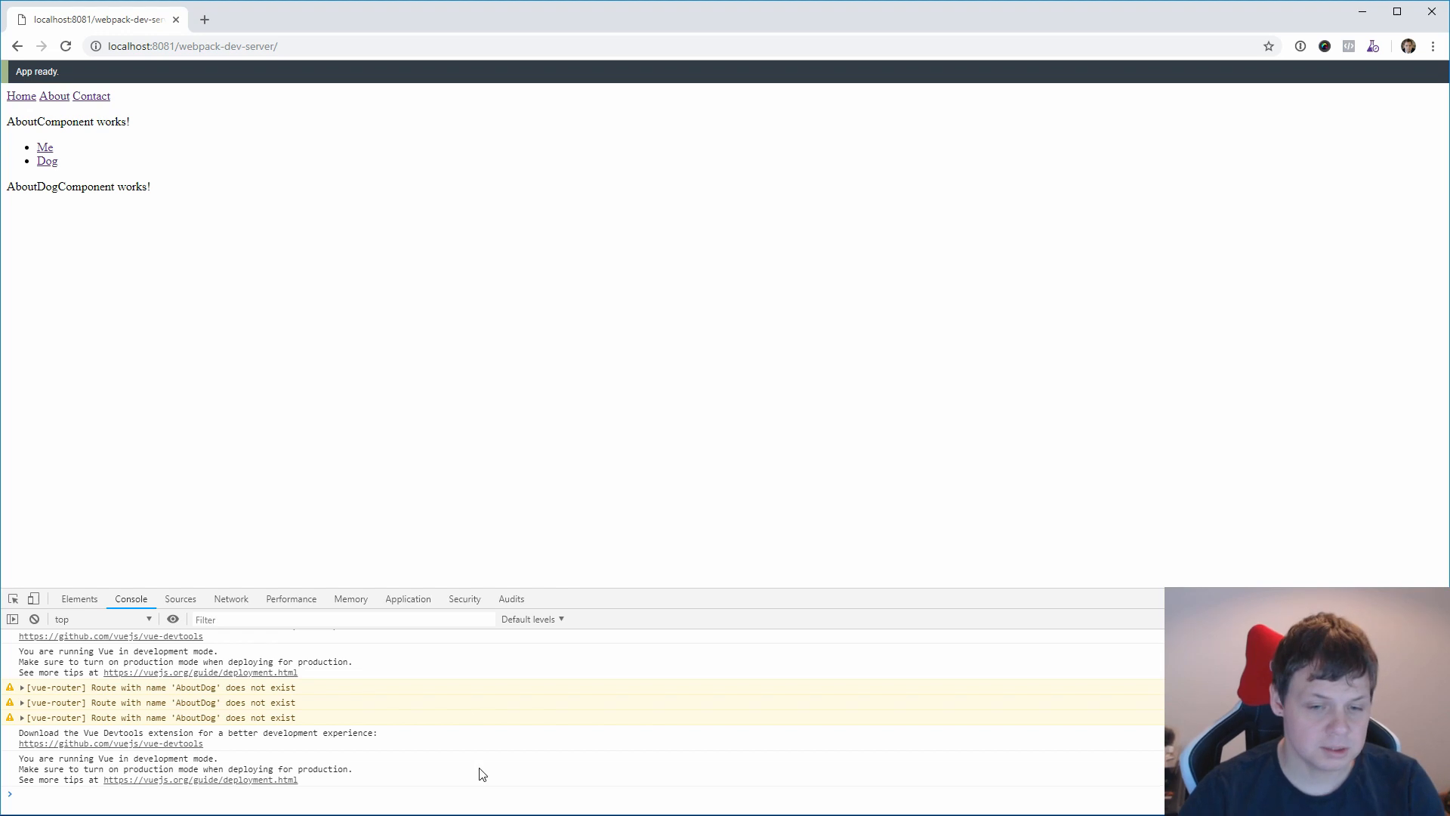
mouse_move(577, 441)
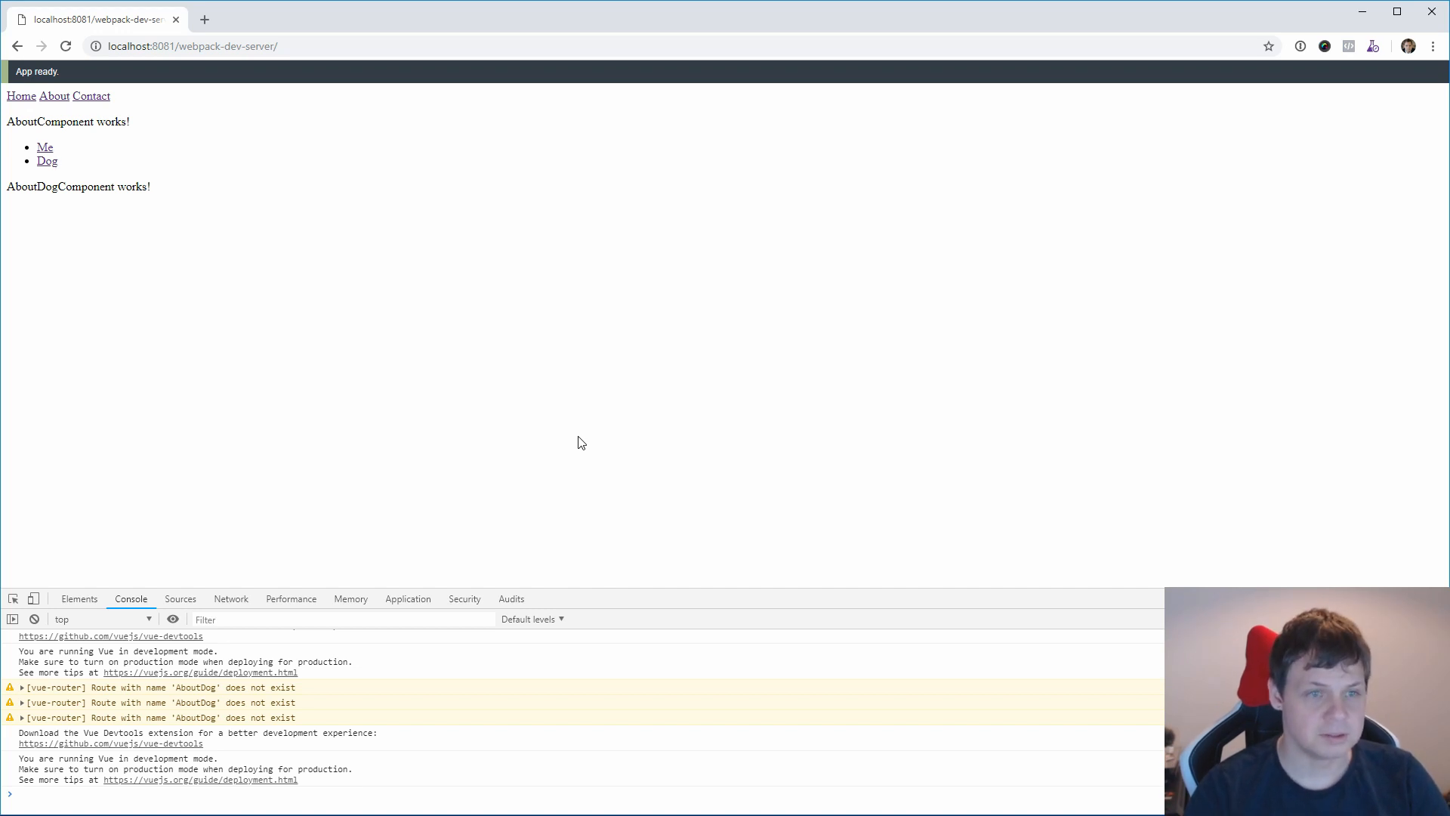
mouse_move(553, 353)
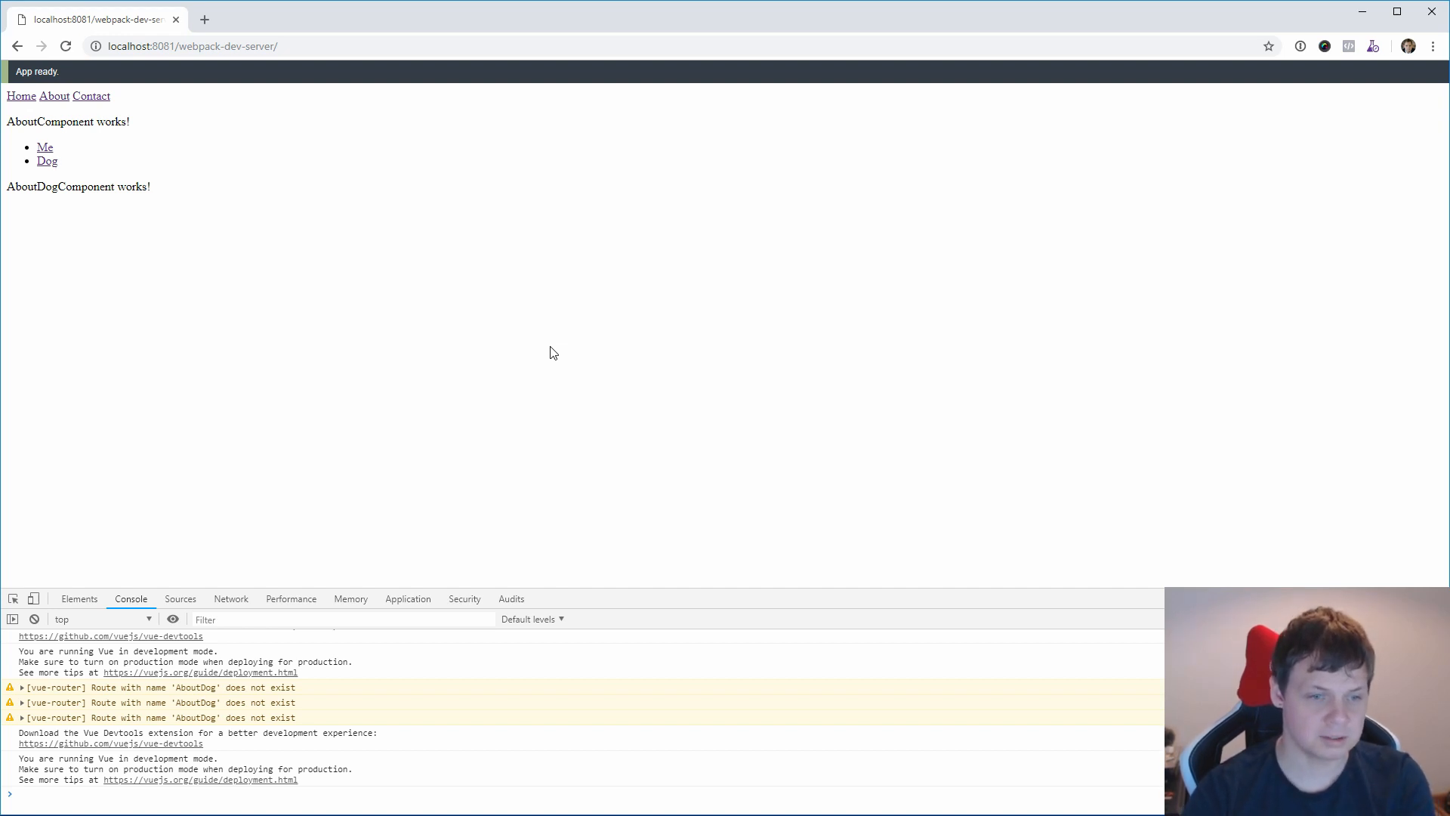
mouse_move(12, 637)
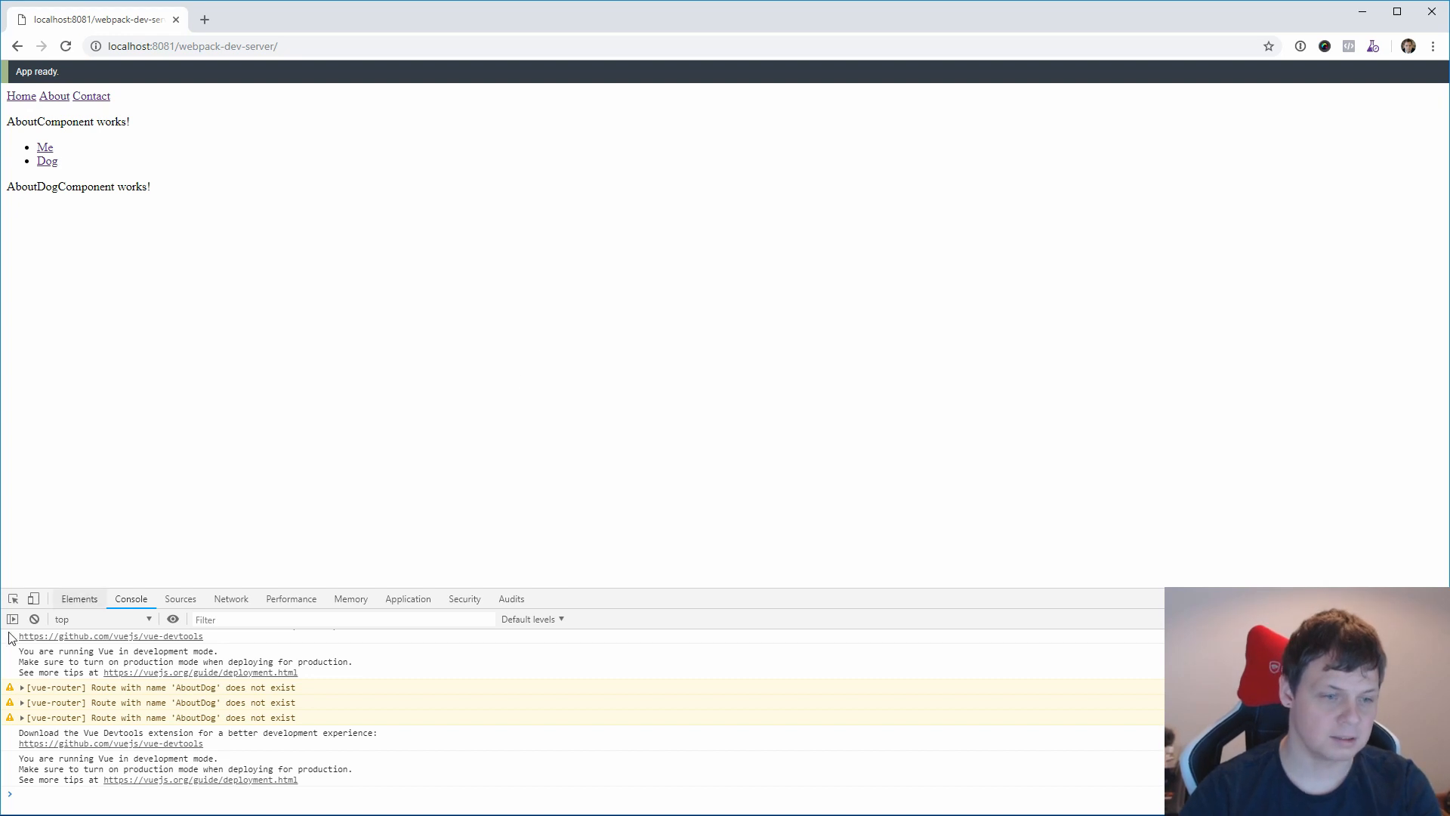